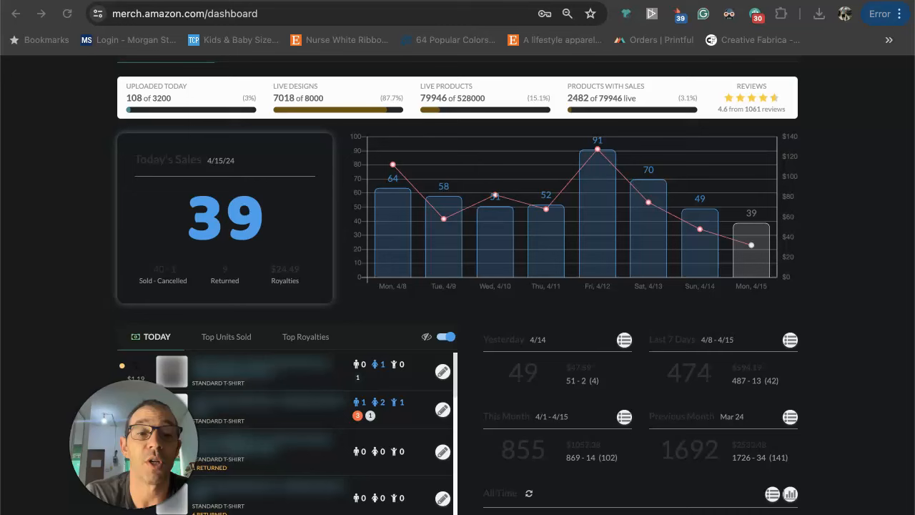
{"action": "mouse_move", "coordinate": [379, 316]}
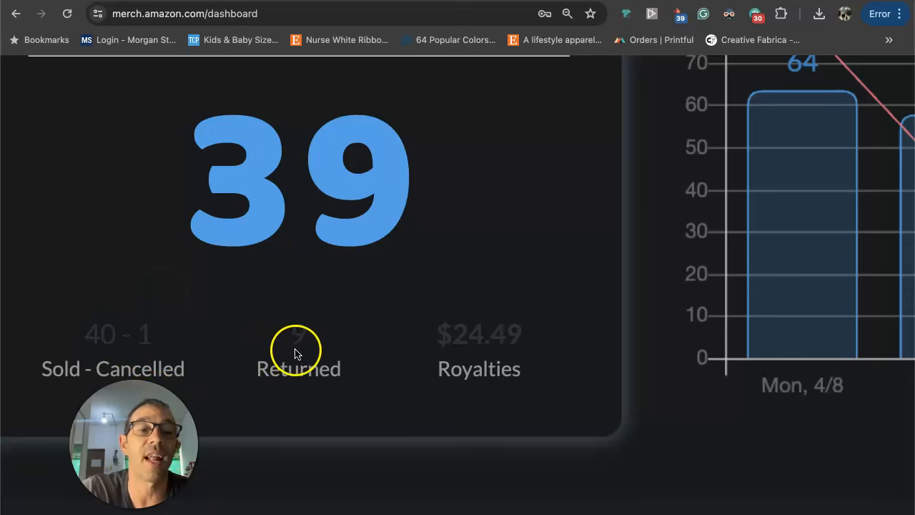
{"action": "mouse_move", "coordinate": [529, 312]}
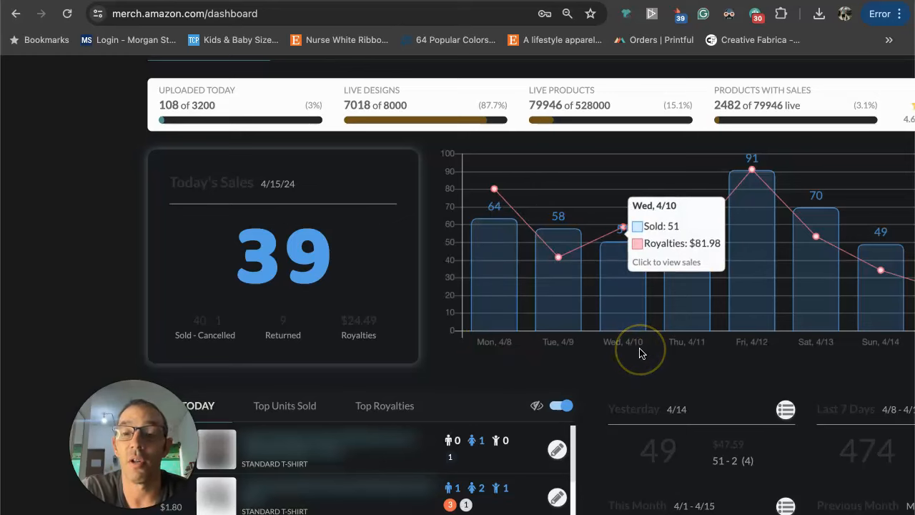
Run the Merch Informer search for 'duck cruise' T-shirts, listing 149 Amazon products
{"action": "scroll", "scroll_direction": "down", "scroll_amount": 3}
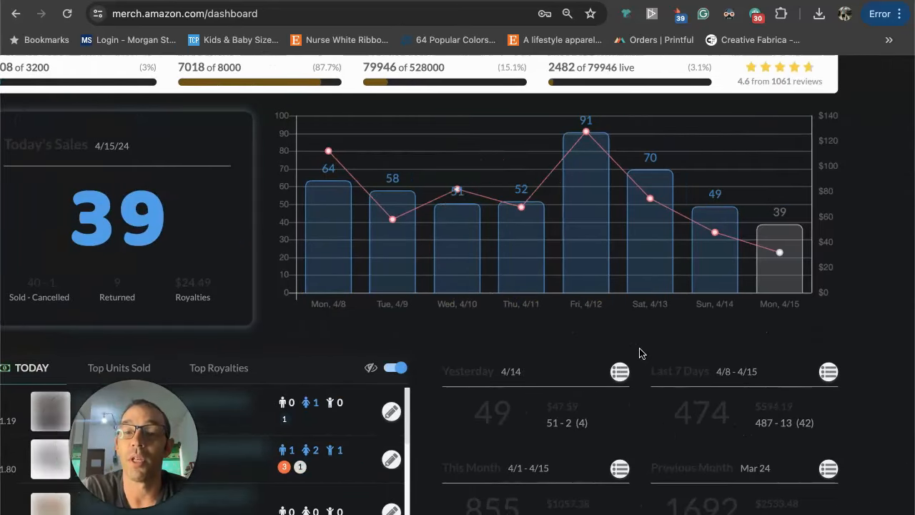
{"action": "scroll", "scroll_direction": "down", "scroll_amount": 3}
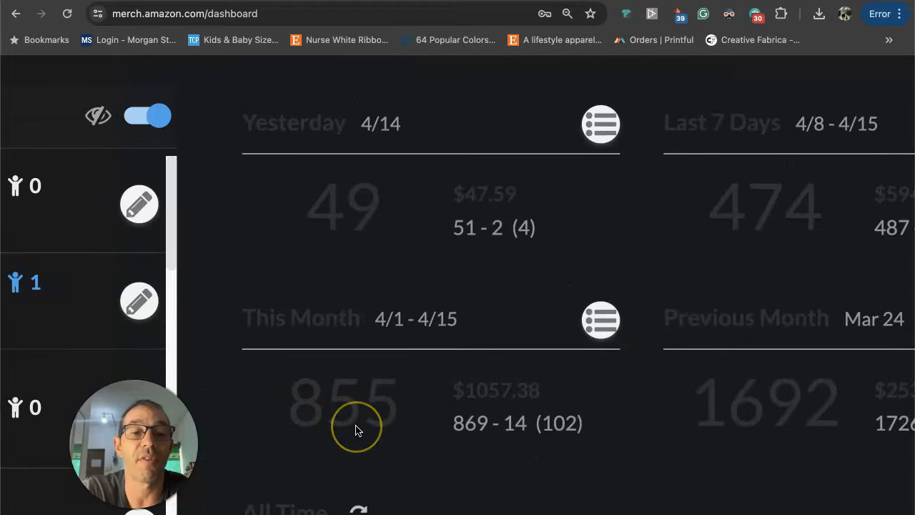
{"action": "mouse_move", "coordinate": [497, 400]}
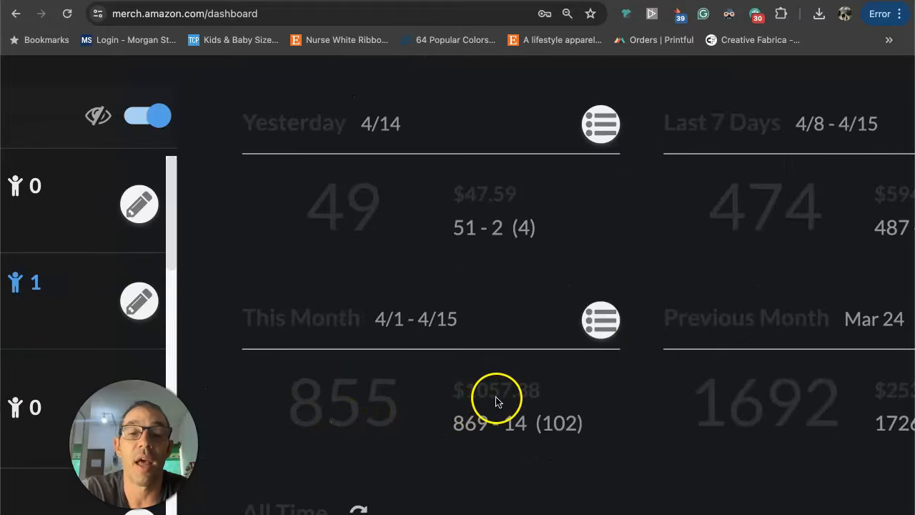
{"action": "scroll", "scroll_direction": "down", "scroll_amount": 3}
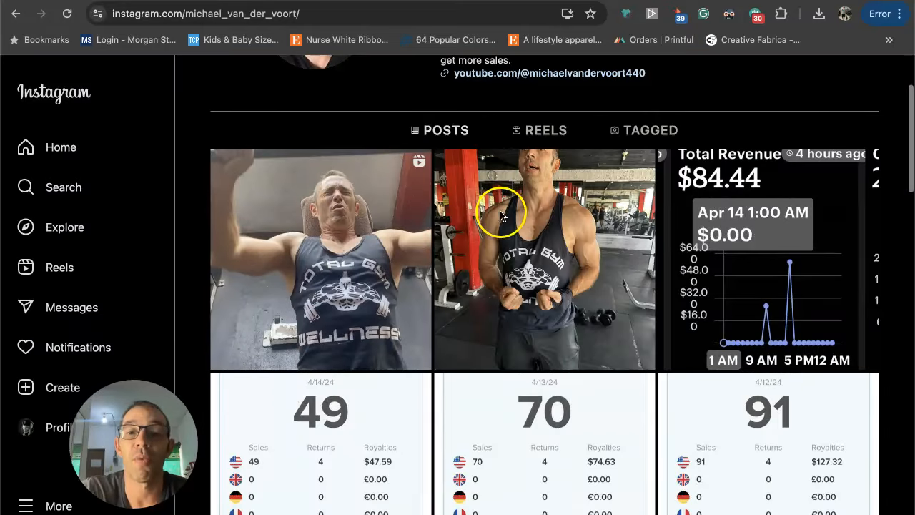
{"action": "scroll", "scroll_direction": "down", "scroll_amount": 3}
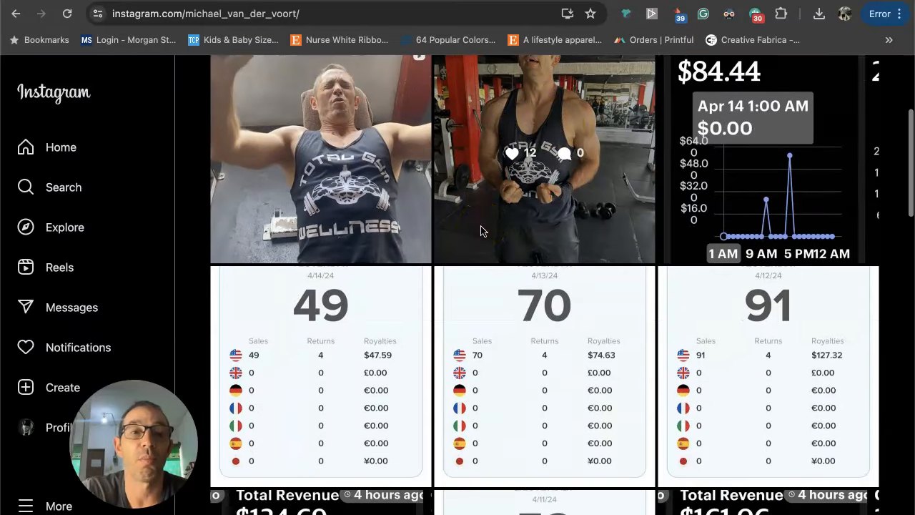
{"action": "scroll", "scroll_direction": "down", "scroll_amount": 3}
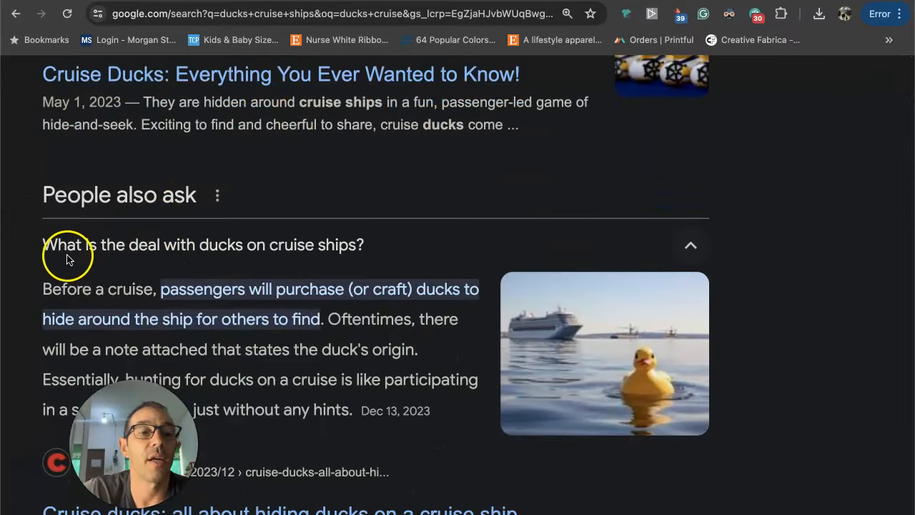
{"action": "mouse_move", "coordinate": [417, 240]}
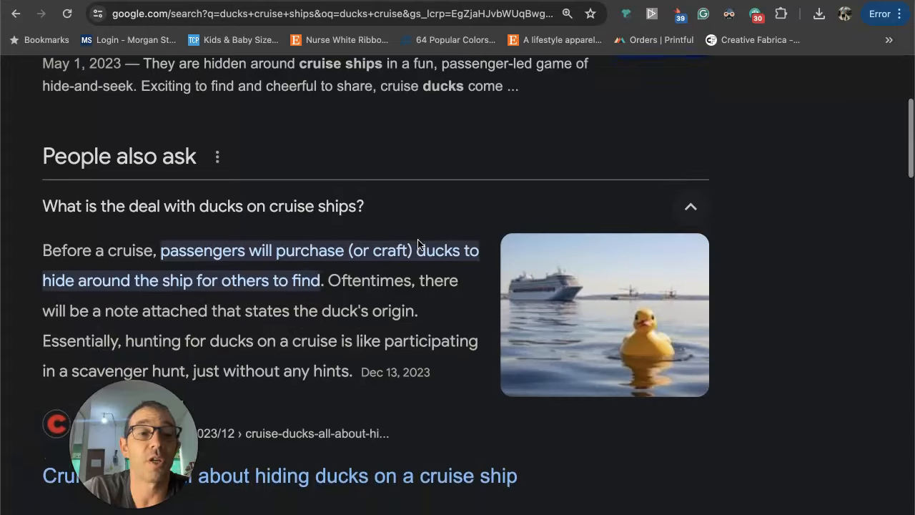
{"action": "scroll", "scroll_direction": "down", "scroll_amount": 3}
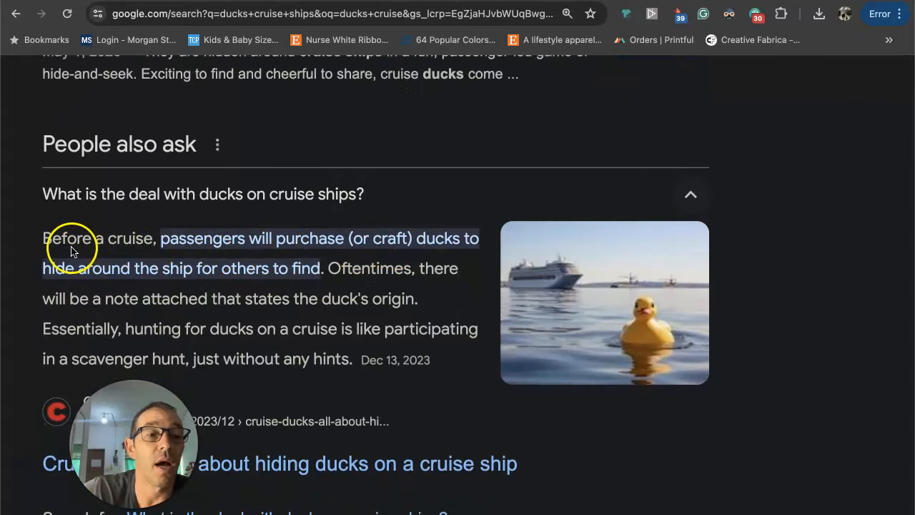
{"action": "mouse_move", "coordinate": [336, 246]}
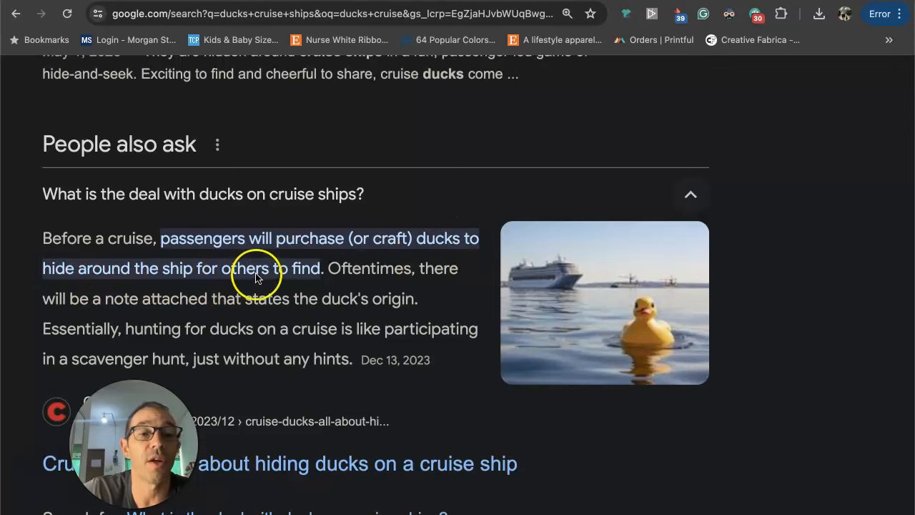
{"action": "scroll", "scroll_direction": "down", "scroll_amount": 3}
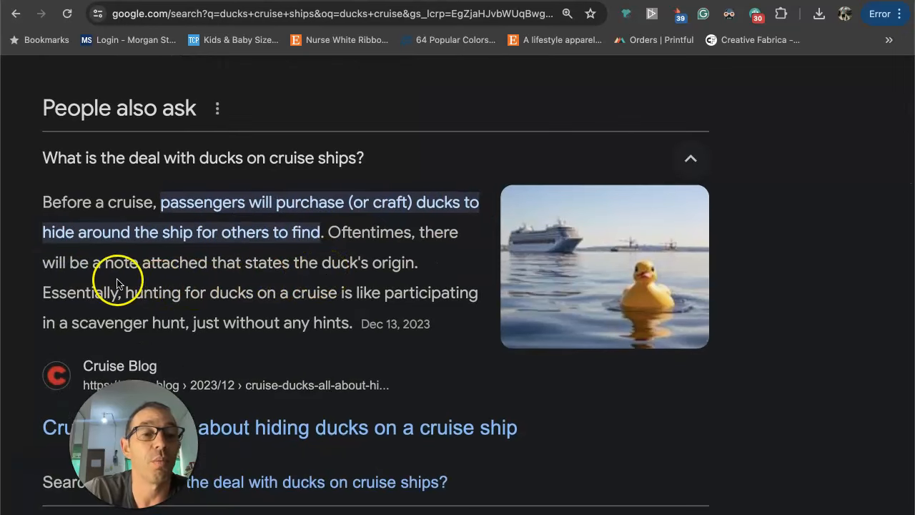
{"action": "mouse_move", "coordinate": [326, 291]}
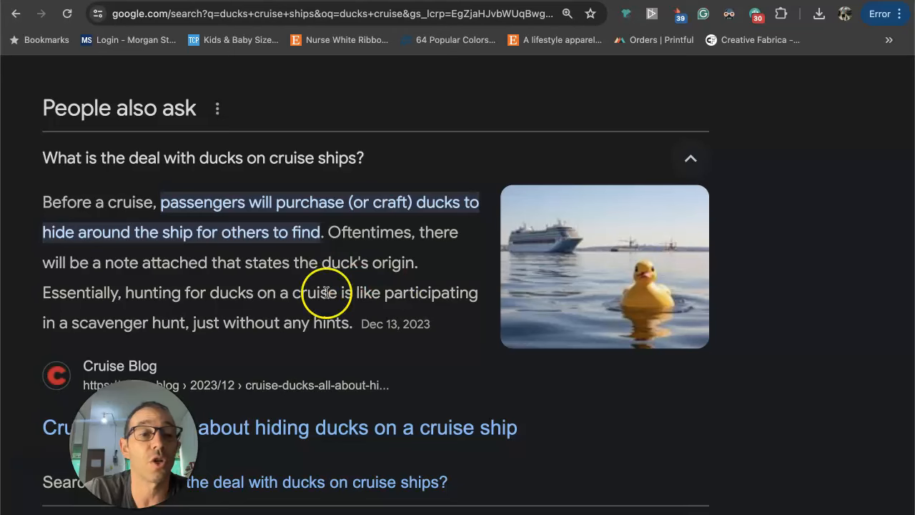
{"action": "mouse_move", "coordinate": [336, 300]}
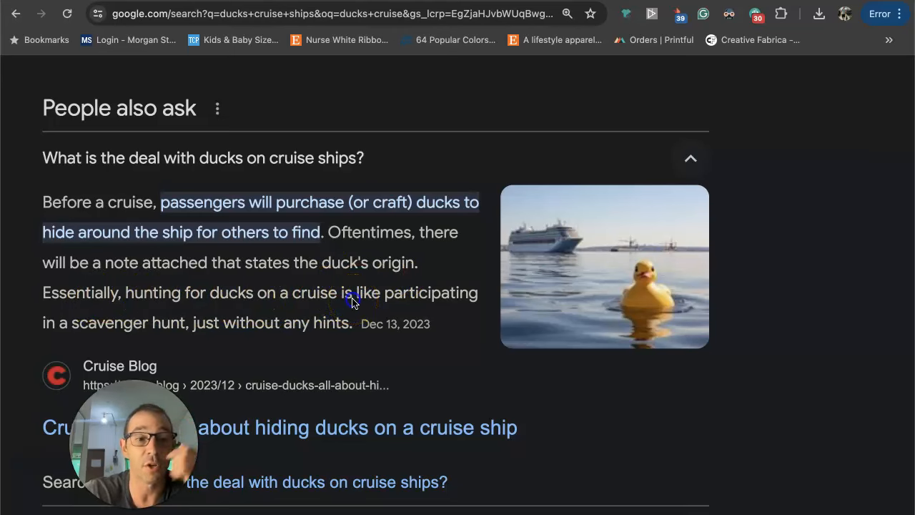
{"action": "mouse_move", "coordinate": [303, 256]}
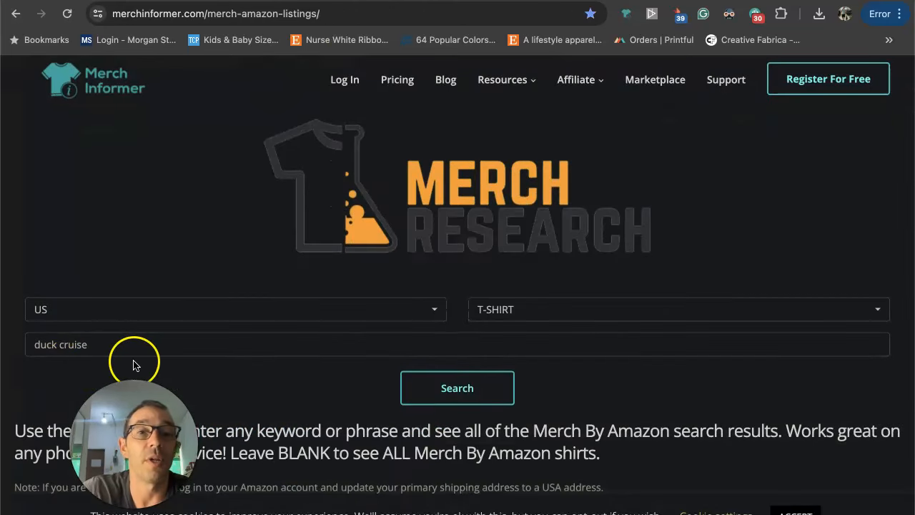
{"action": "left_click", "coordinate": [457, 387]}
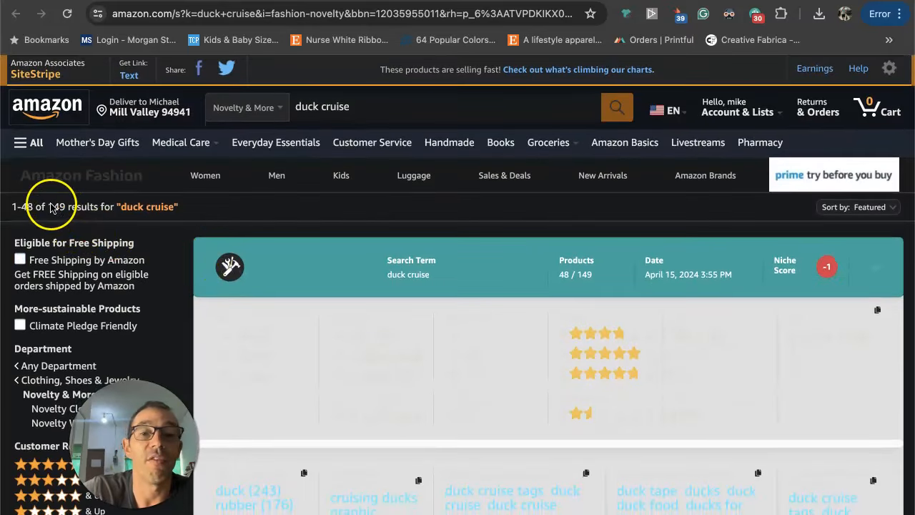
{"action": "mouse_move", "coordinate": [55, 212]}
{"action": "type", "text": " tshirt"}
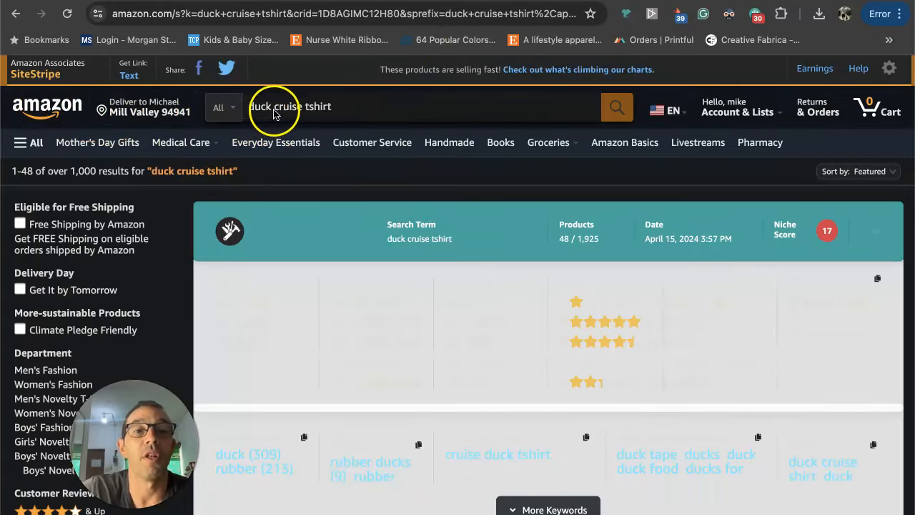
{"action": "mouse_move", "coordinate": [81, 170]}
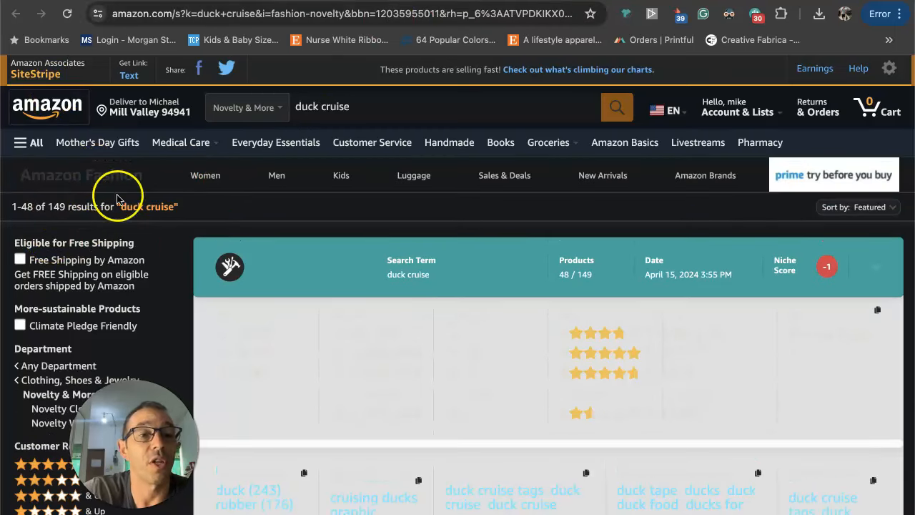
{"action": "mouse_move", "coordinate": [92, 212]}
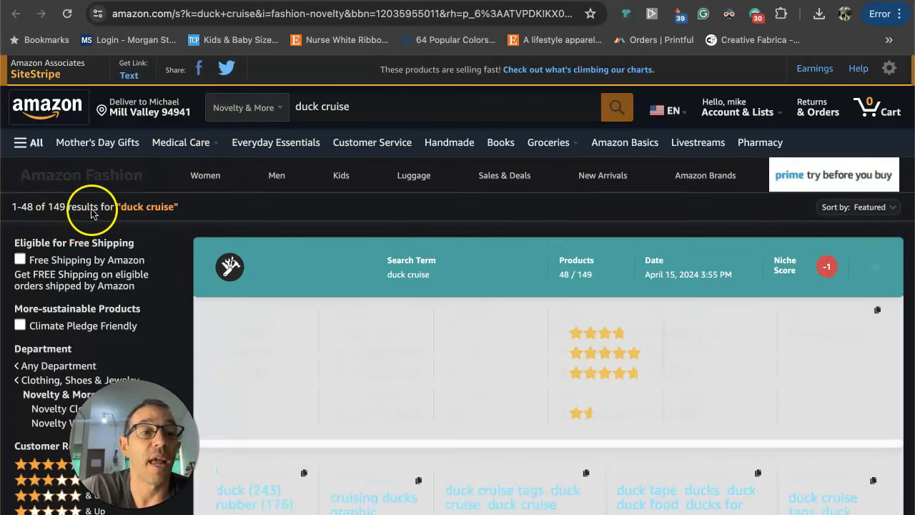
{"action": "scroll", "scroll_direction": "down", "scroll_amount": 3}
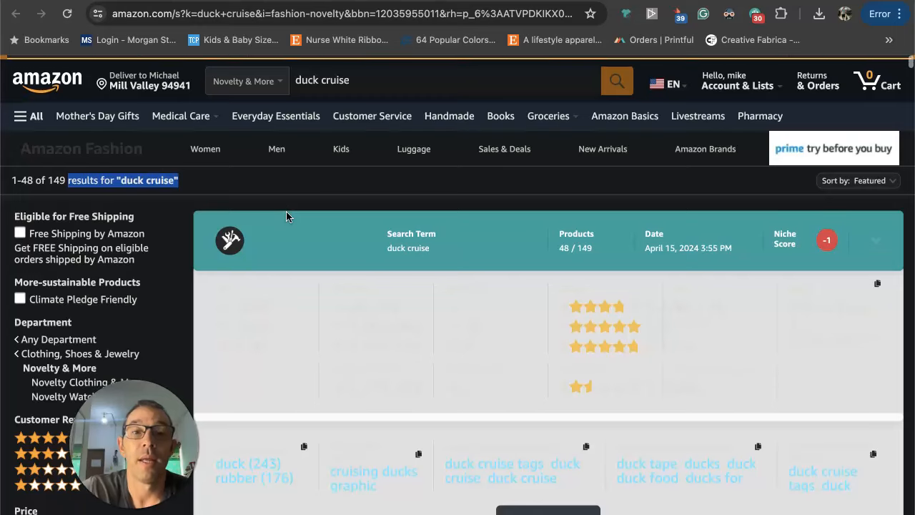
{"action": "scroll", "scroll_direction": "down", "scroll_amount": 3}
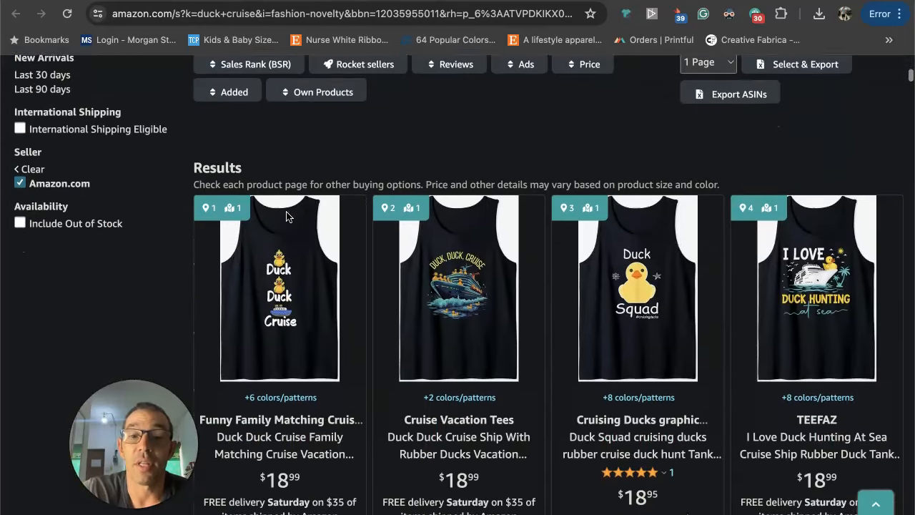
{"action": "scroll", "scroll_direction": "down", "scroll_amount": 3}
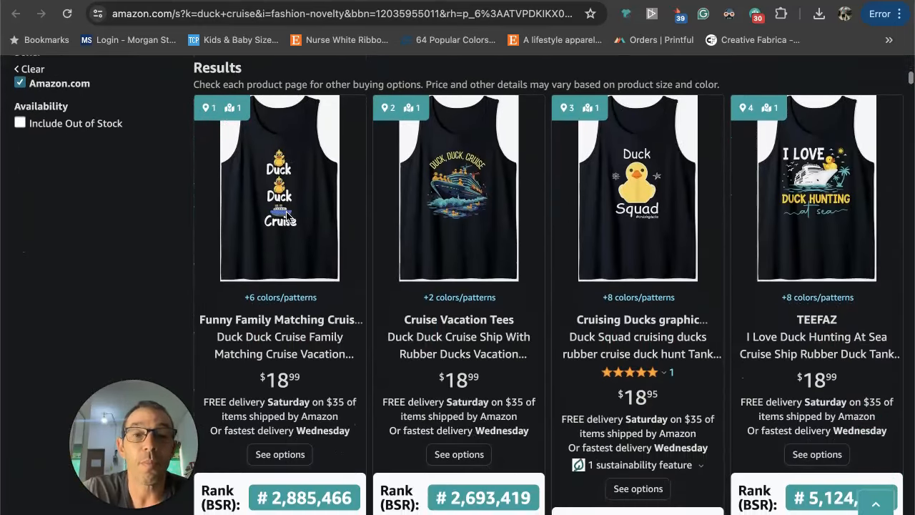
{"action": "scroll", "scroll_direction": "down", "scroll_amount": 3}
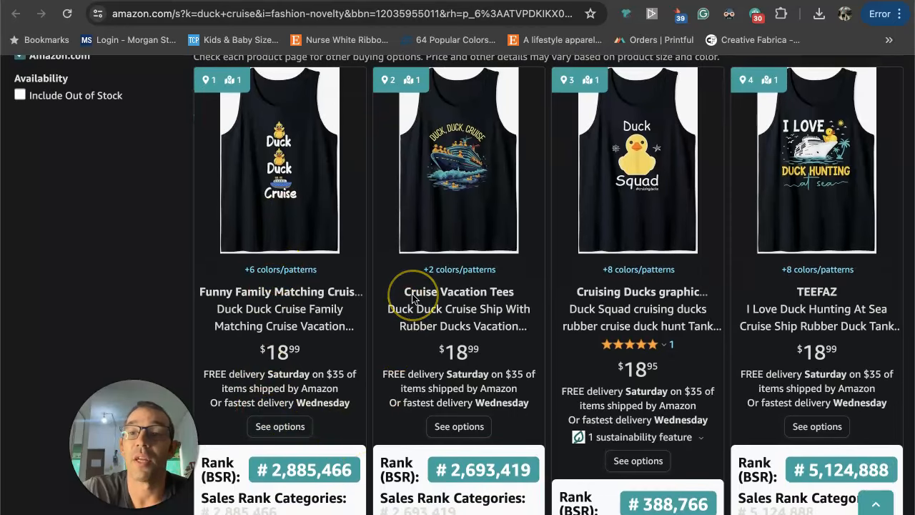
{"action": "scroll", "scroll_direction": "down", "scroll_amount": 3}
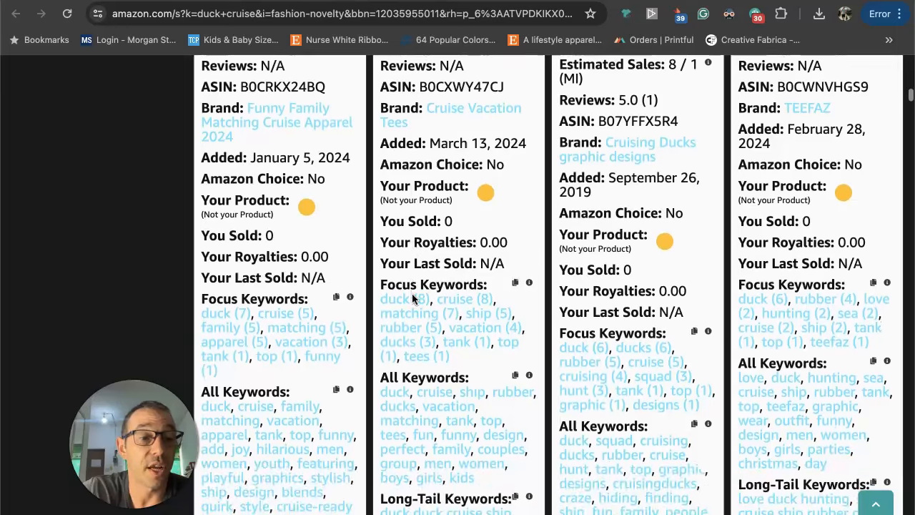
{"action": "scroll", "scroll_direction": "down", "scroll_amount": 3}
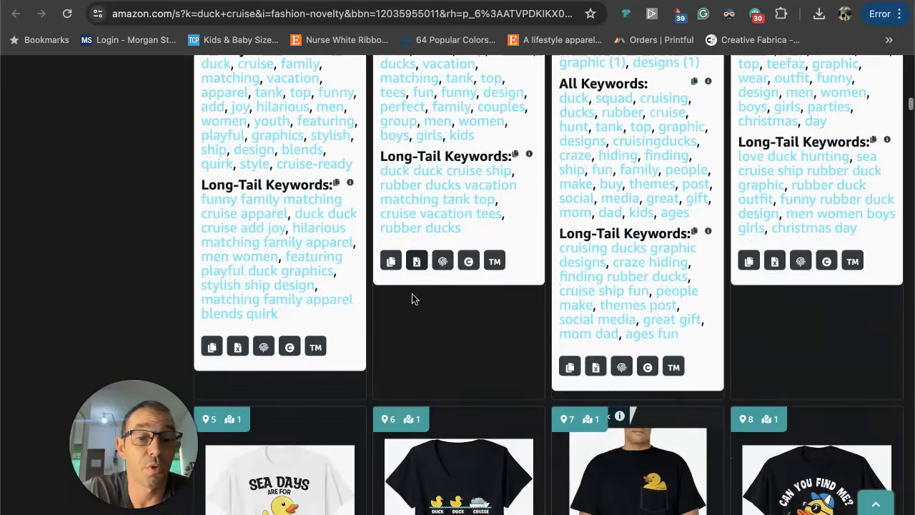
{"action": "scroll", "scroll_direction": "down", "scroll_amount": 3}
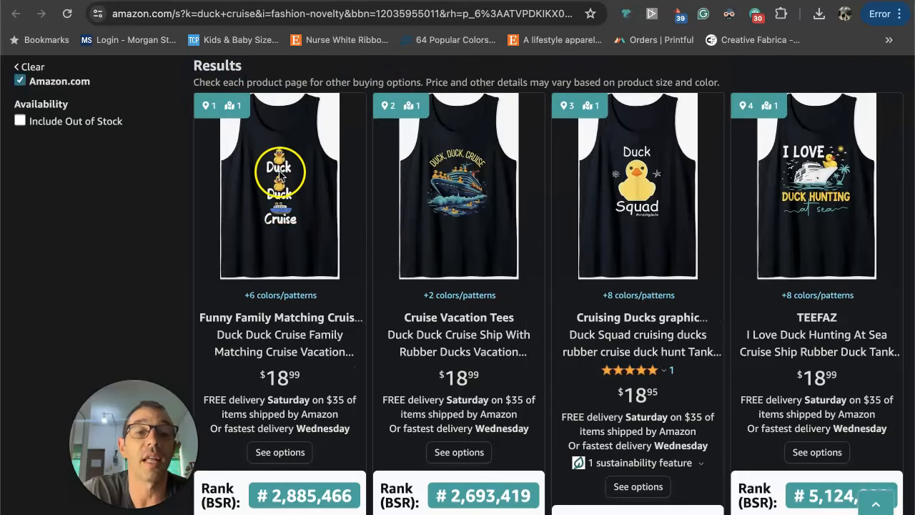
{"action": "mouse_move", "coordinate": [872, 128]}
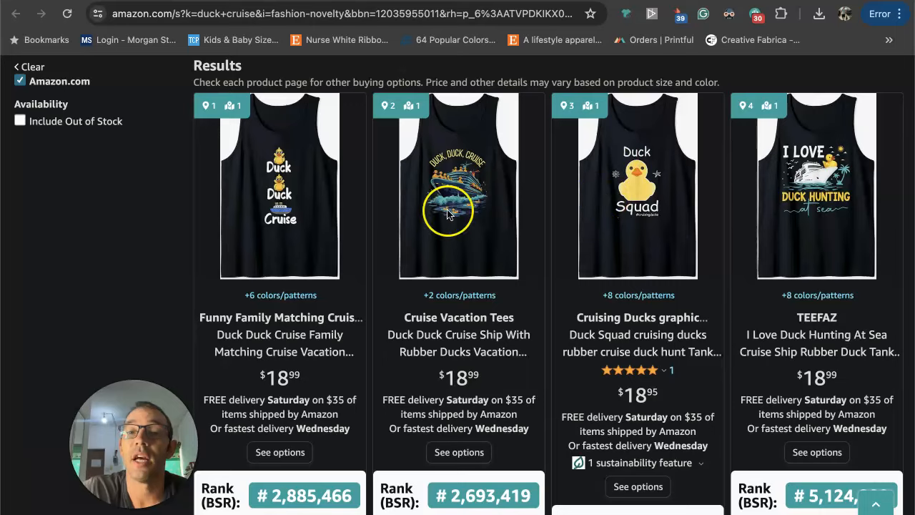
{"action": "scroll", "scroll_direction": "down", "scroll_amount": 3}
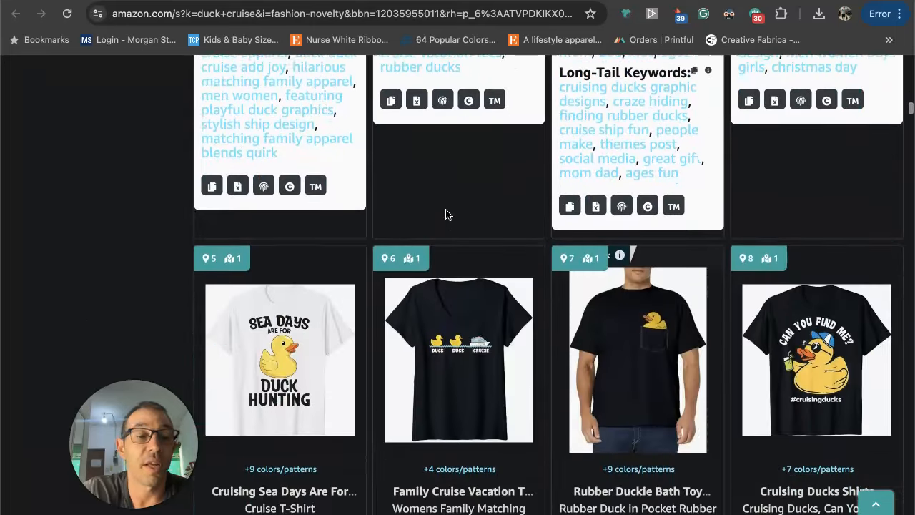
{"action": "scroll", "scroll_direction": "down", "scroll_amount": 3}
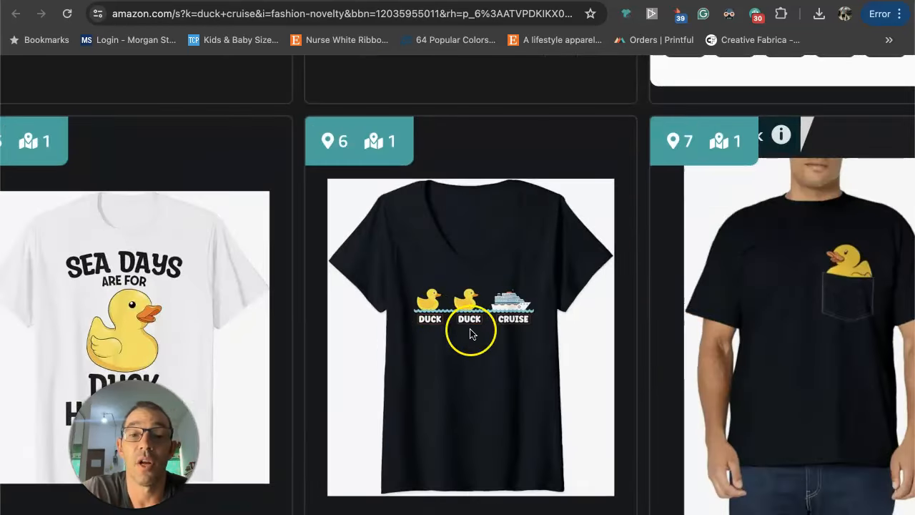
{"action": "scroll", "scroll_direction": "down", "scroll_amount": 3}
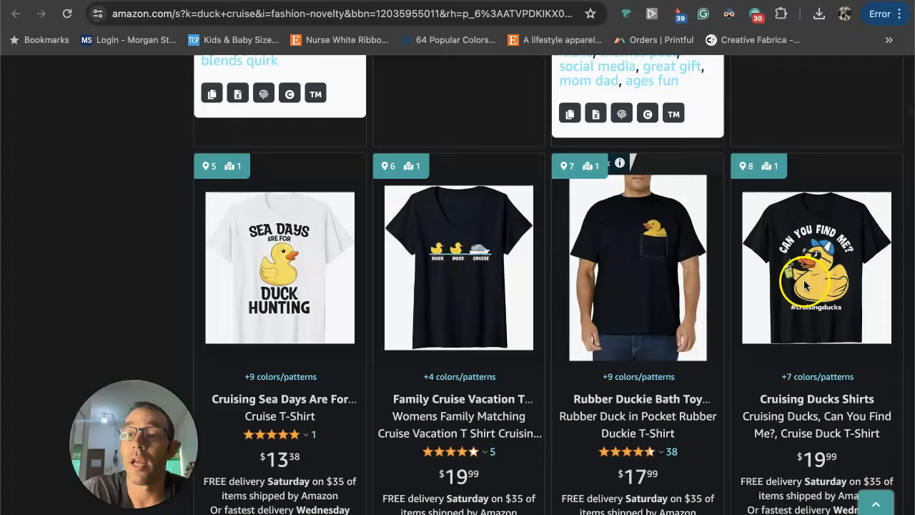
{"action": "left_click", "coordinate": [816, 268]}
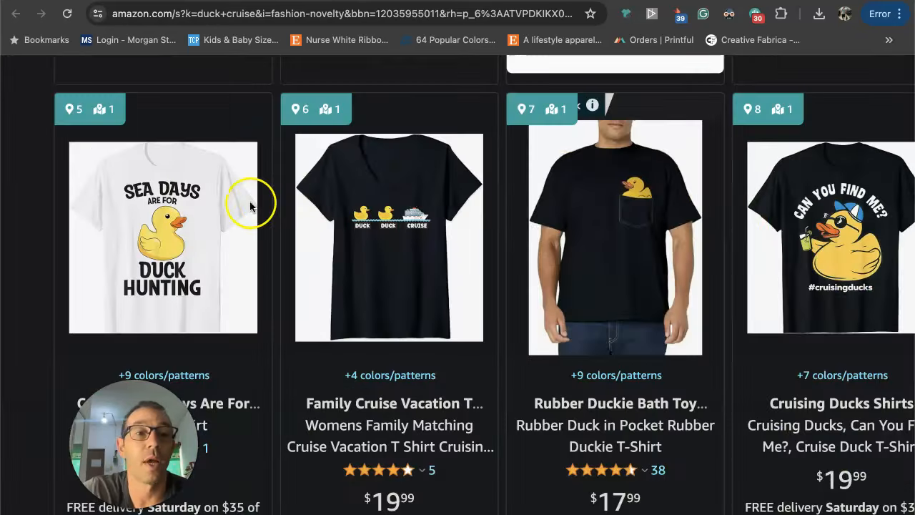
{"action": "scroll", "scroll_direction": "down", "scroll_amount": 3}
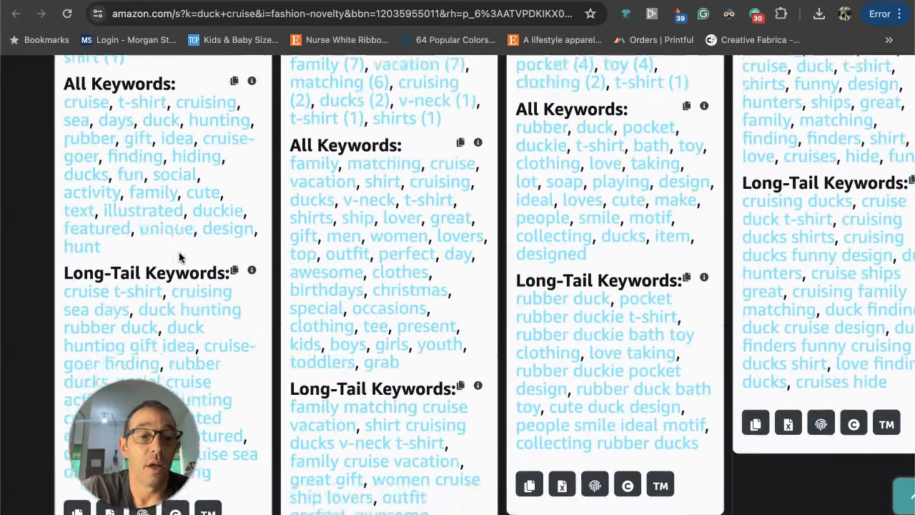
{"action": "scroll", "scroll_direction": "down", "scroll_amount": 3}
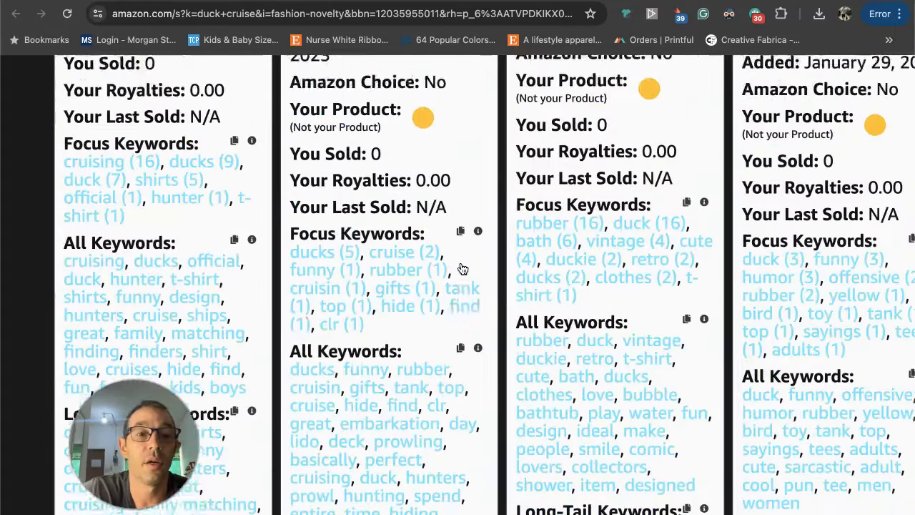
{"action": "scroll", "scroll_direction": "down", "scroll_amount": 3}
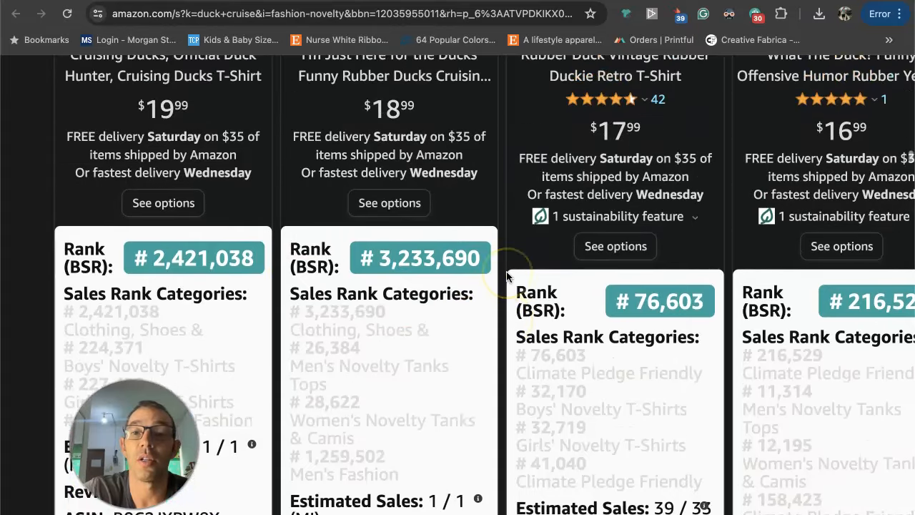
{"action": "scroll", "scroll_direction": "down", "scroll_amount": 3}
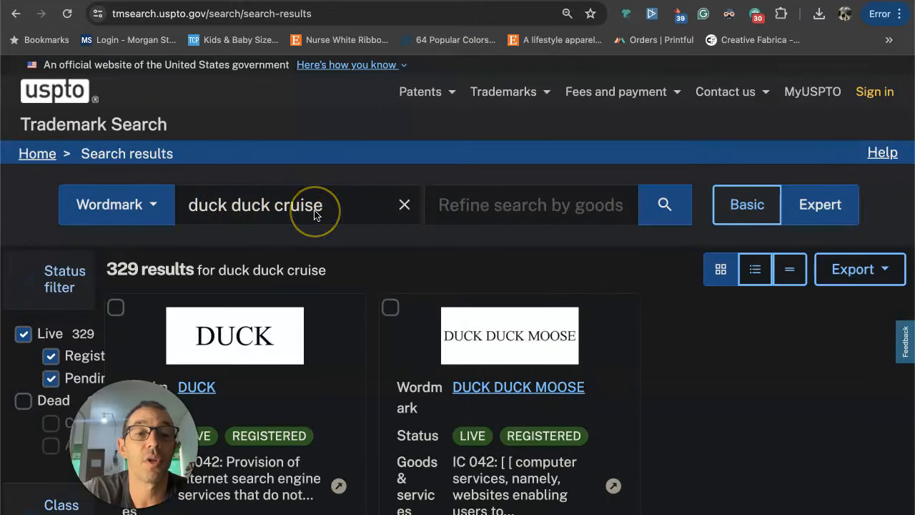
Scroll through the 329 live 'duck duck cruise' wordmark results grid
{"action": "scroll", "scroll_direction": "down", "scroll_amount": 3}
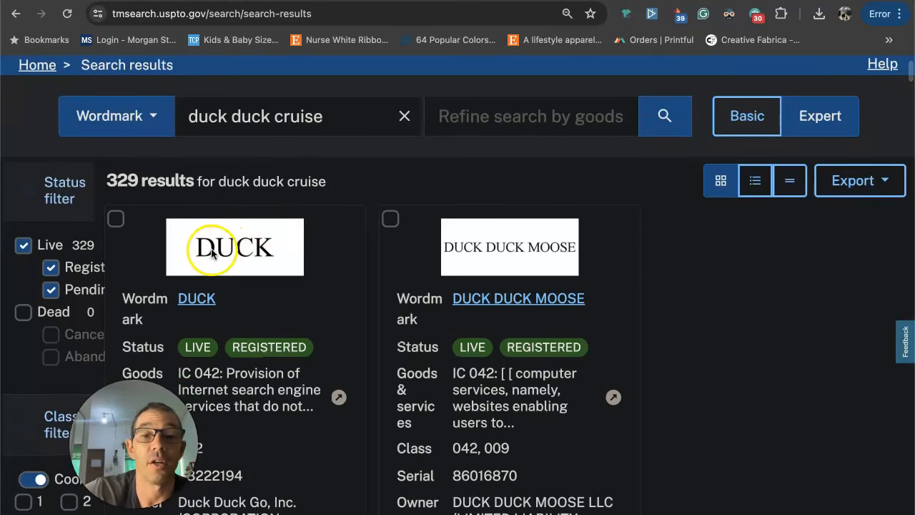
{"action": "mouse_move", "coordinate": [264, 143]}
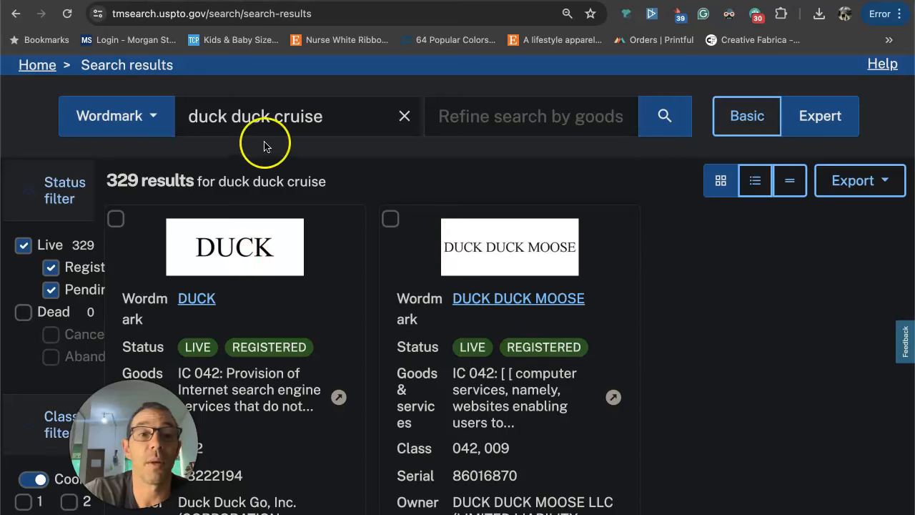
{"action": "scroll", "scroll_direction": "down", "scroll_amount": 3}
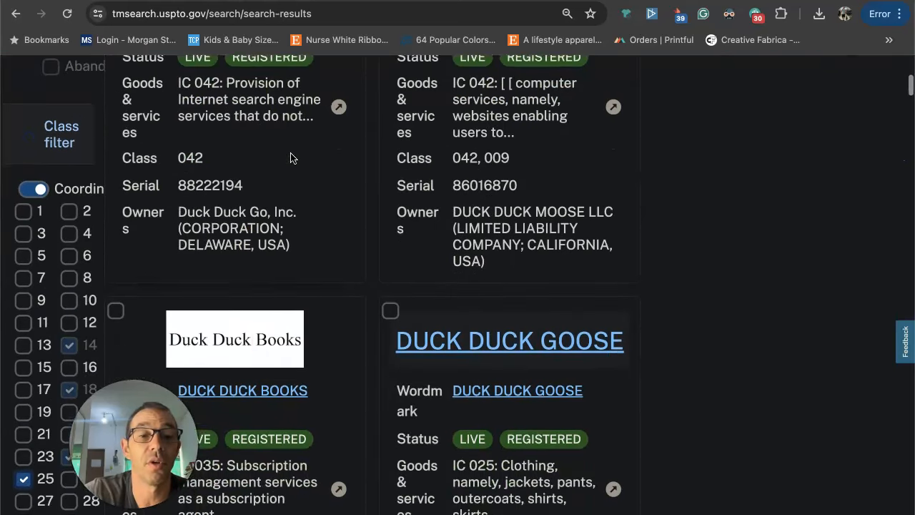
{"action": "scroll", "scroll_direction": "down", "scroll_amount": 3}
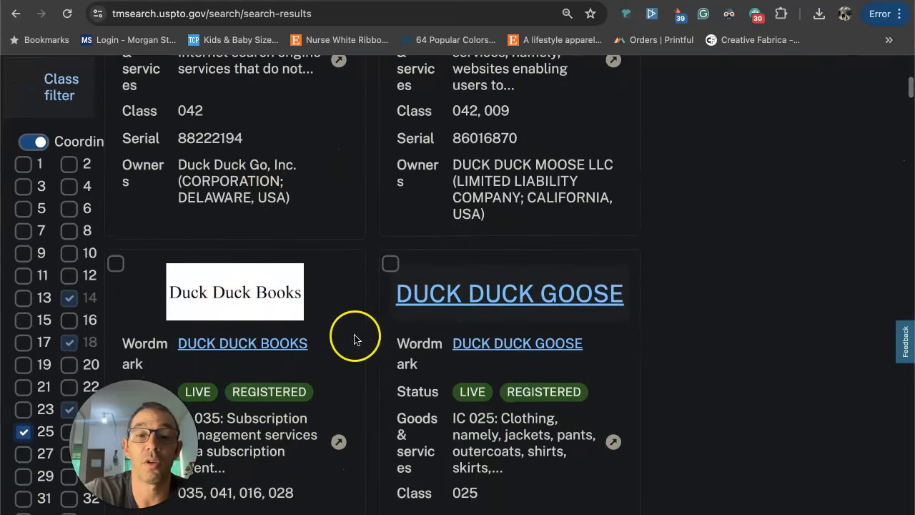
{"action": "scroll", "scroll_direction": "down", "scroll_amount": 3}
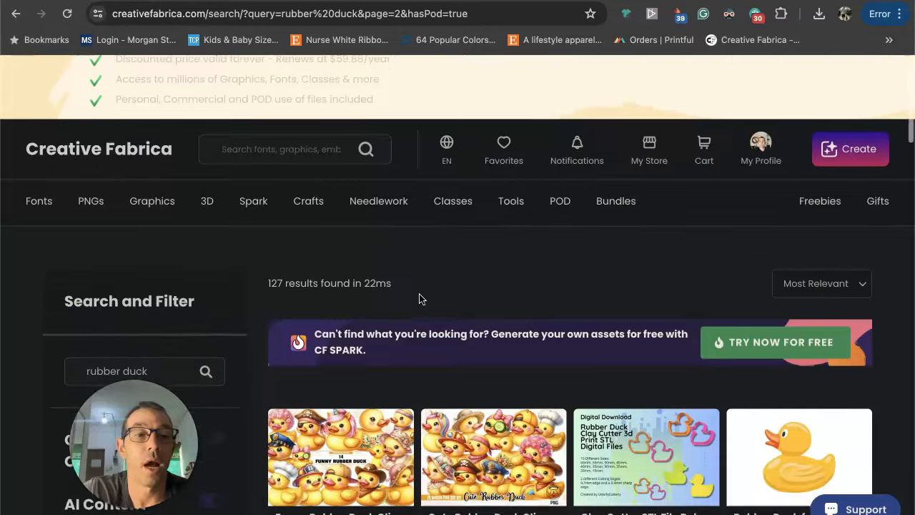
Scroll through page 2 of the POD-licensed 'rubber duck' results
{"action": "scroll", "scroll_direction": "down", "scroll_amount": 3}
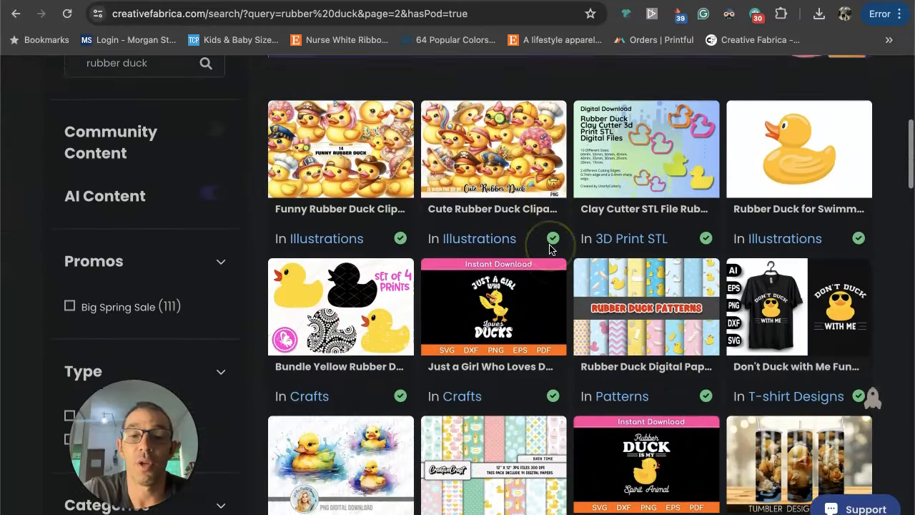
{"action": "scroll", "scroll_direction": "down", "scroll_amount": 3}
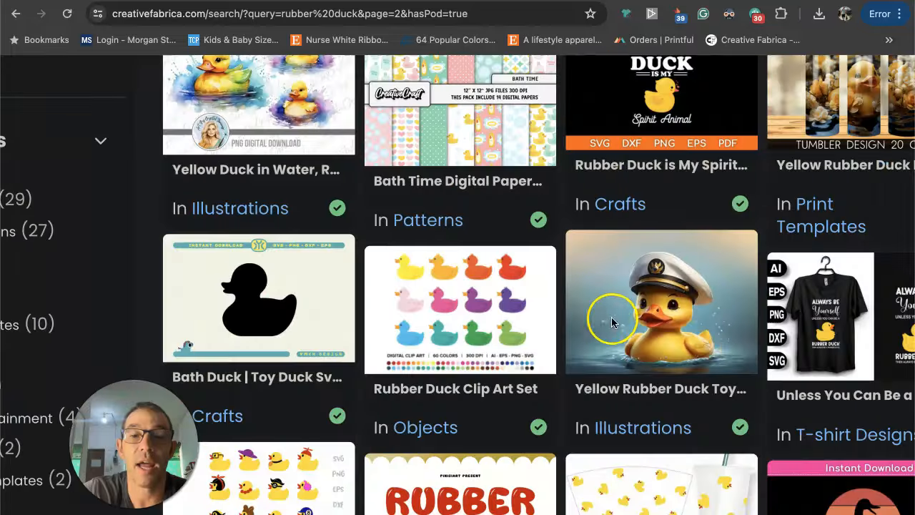
{"action": "scroll", "scroll_direction": "down", "scroll_amount": 3}
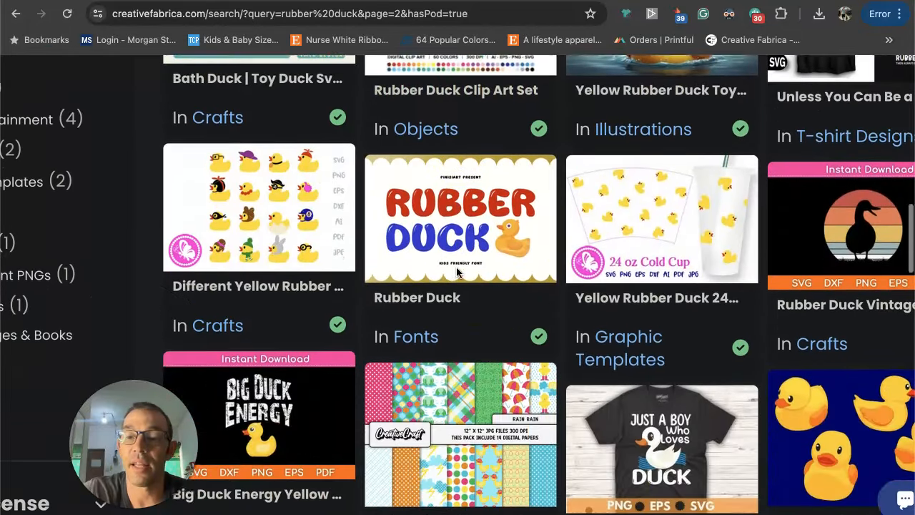
{"action": "scroll", "scroll_direction": "down", "scroll_amount": 3}
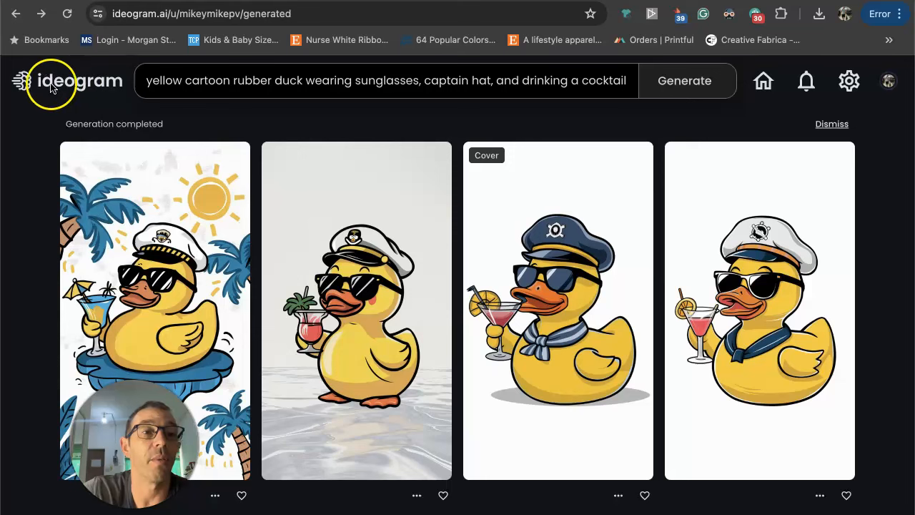
{"action": "mouse_move", "coordinate": [150, 86]}
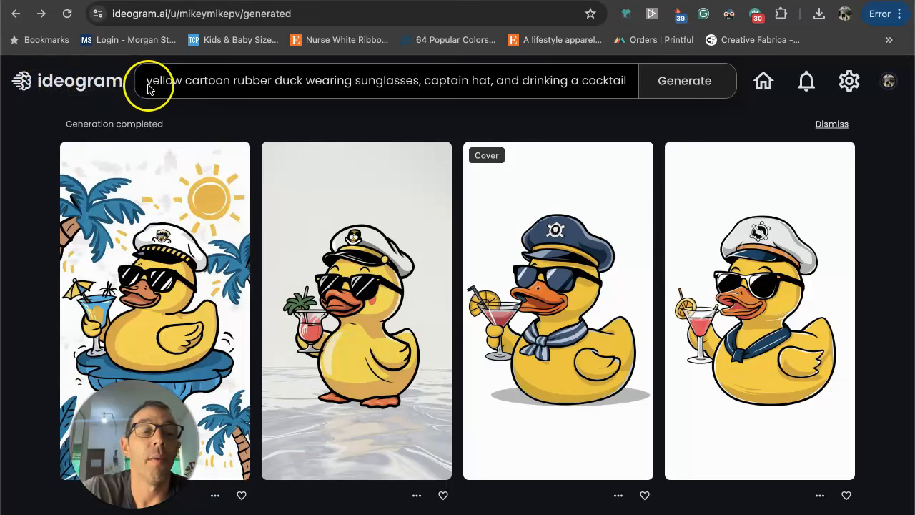
{"action": "mouse_move", "coordinate": [374, 203]}
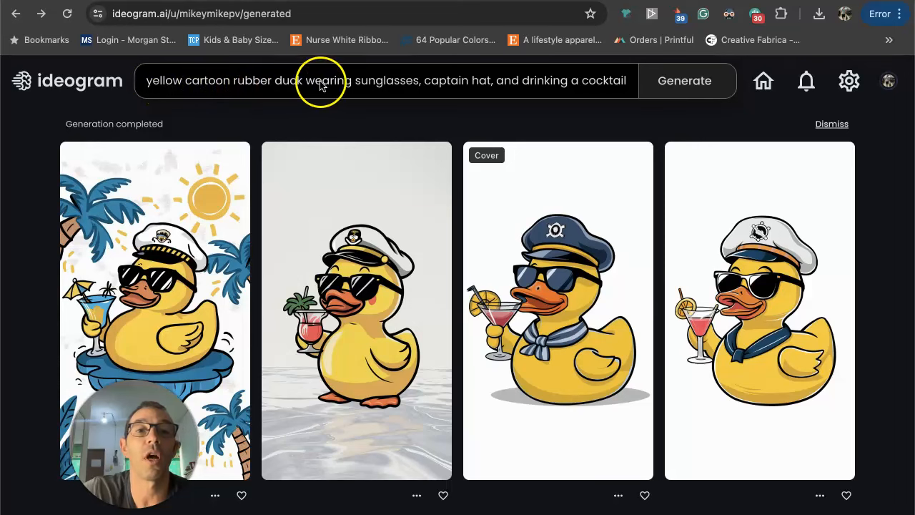
Review the duck design prompt, get save options for the navy captain duck, and move to Photoshop
{"action": "left_click", "coordinate": [322, 80]}
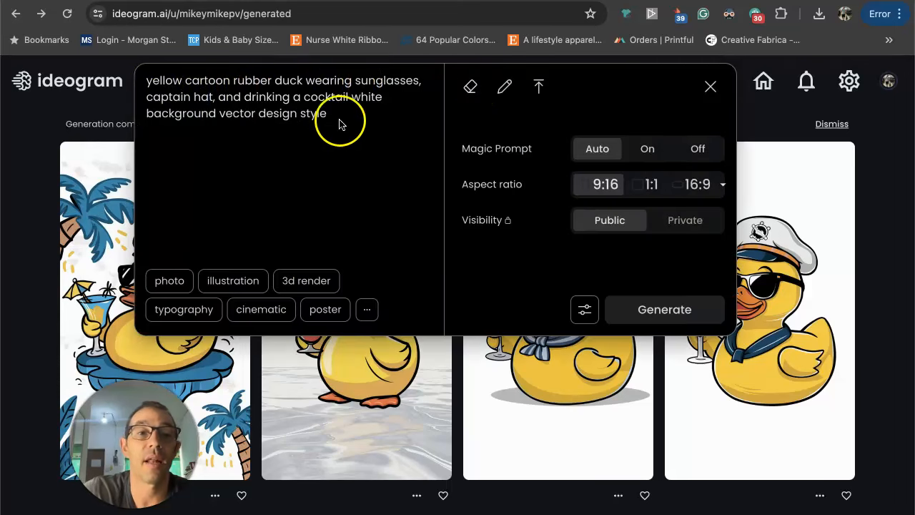
{"action": "mouse_move", "coordinate": [360, 106]}
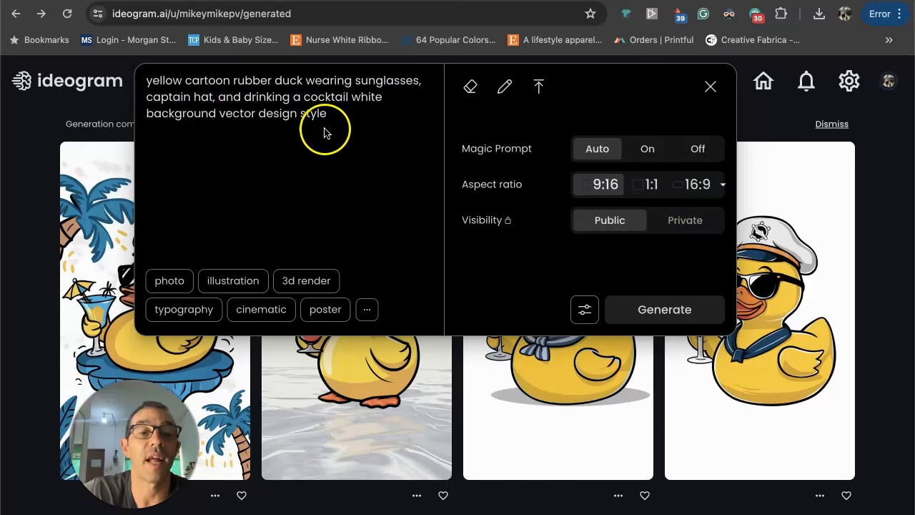
{"action": "mouse_move", "coordinate": [207, 65]}
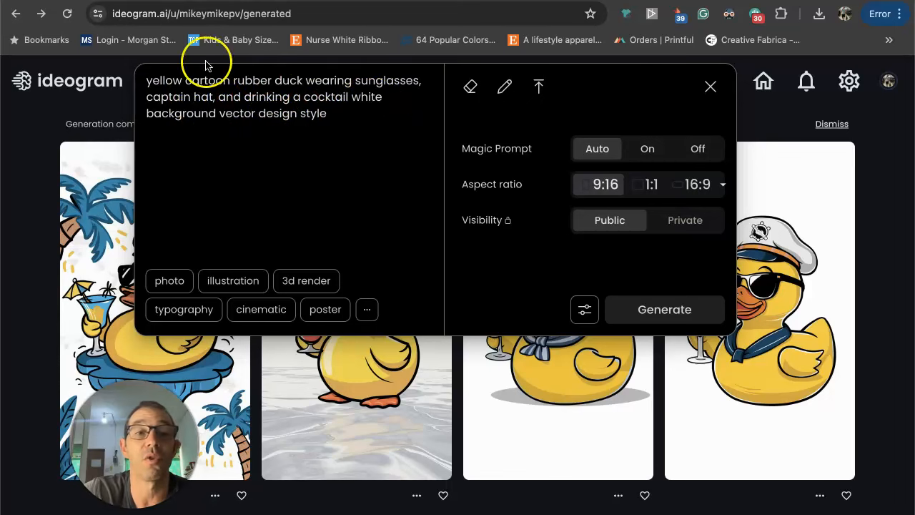
{"action": "left_click", "coordinate": [709, 87]}
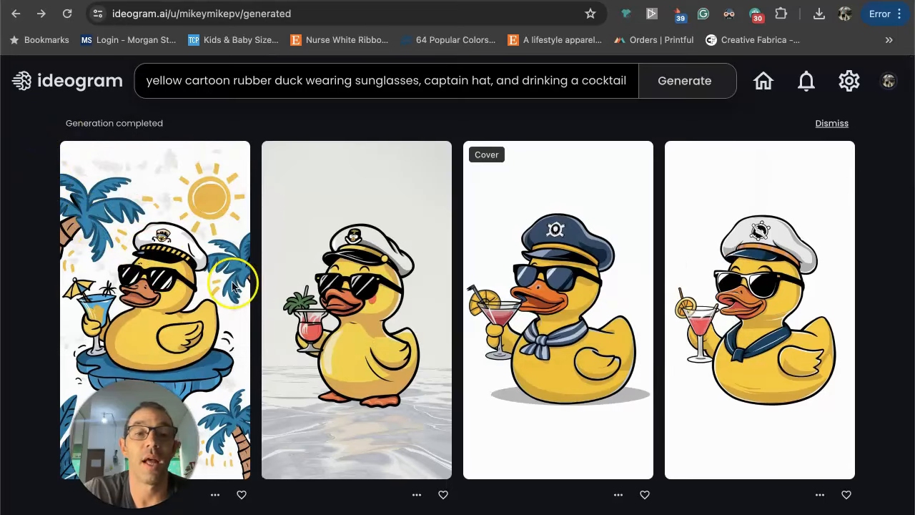
{"action": "mouse_move", "coordinate": [758, 221]}
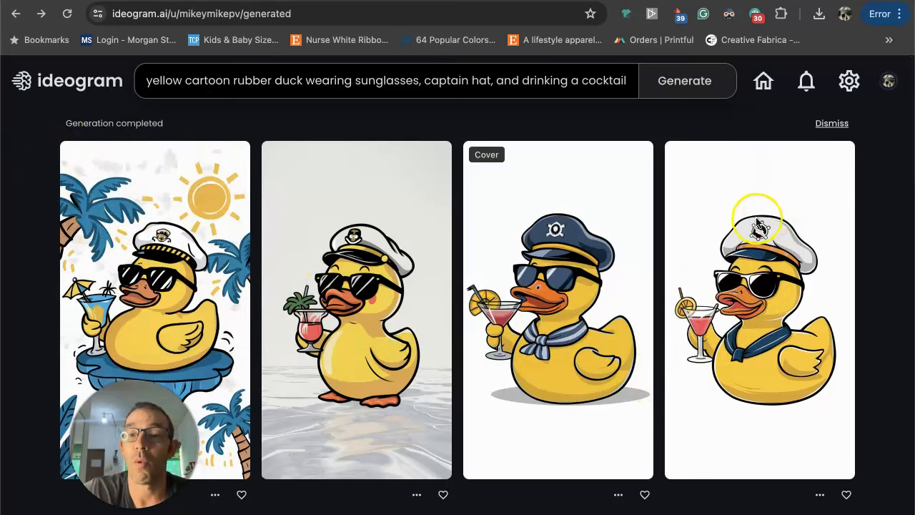
{"action": "mouse_move", "coordinate": [756, 332]}
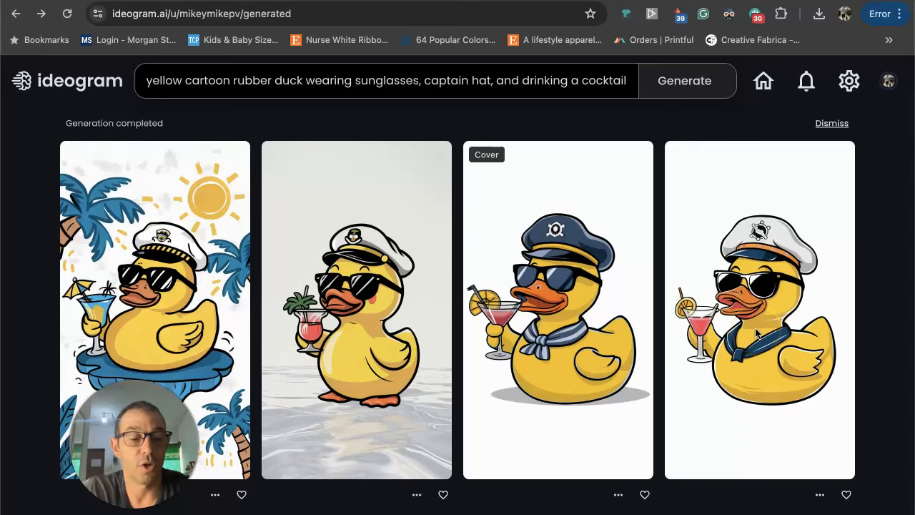
{"action": "right_click", "coordinate": [757, 328]}
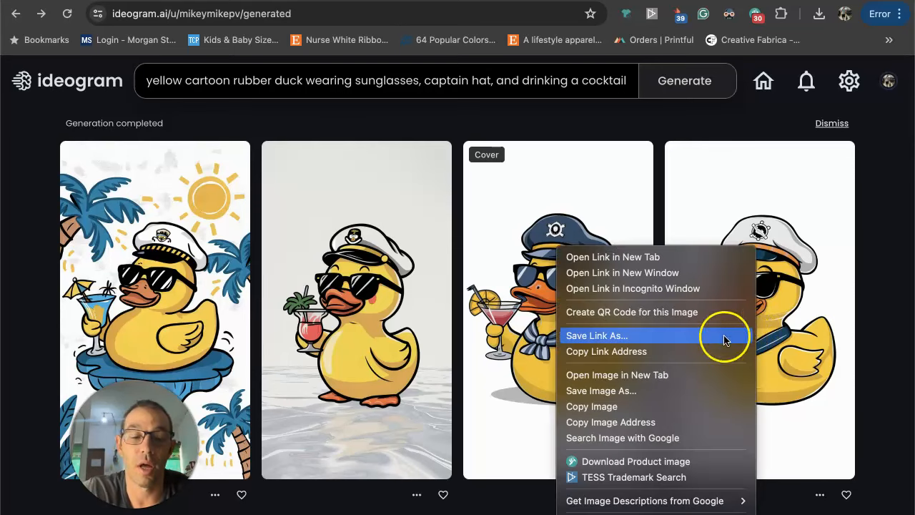
{"action": "mouse_move", "coordinate": [617, 390]}
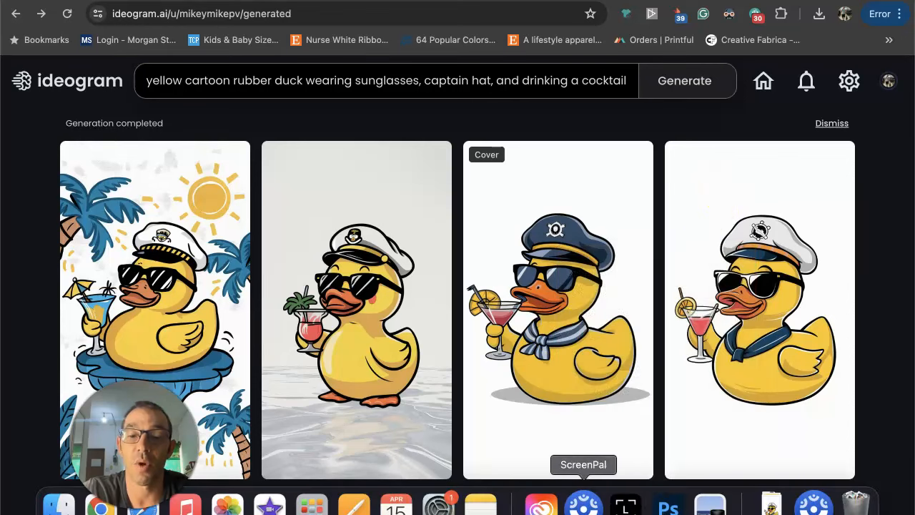
{"action": "left_click", "coordinate": [666, 506]}
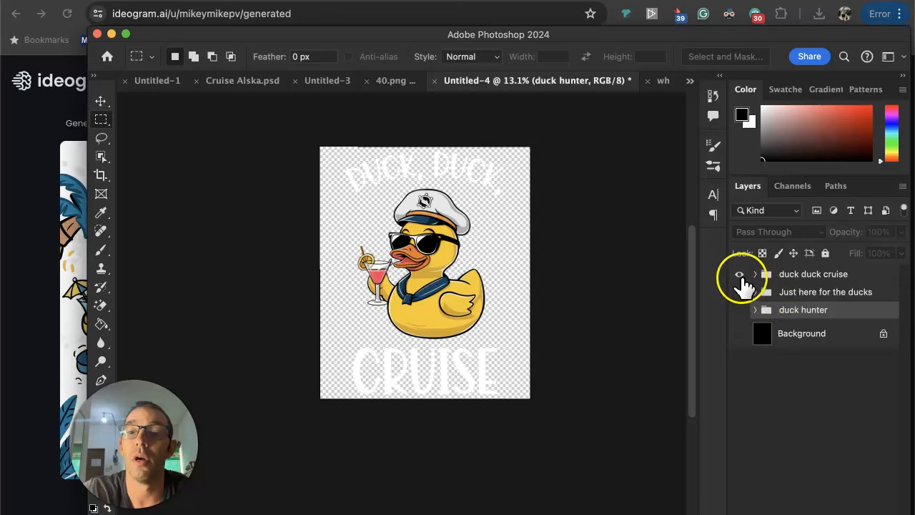
{"action": "left_click", "coordinate": [741, 274]}
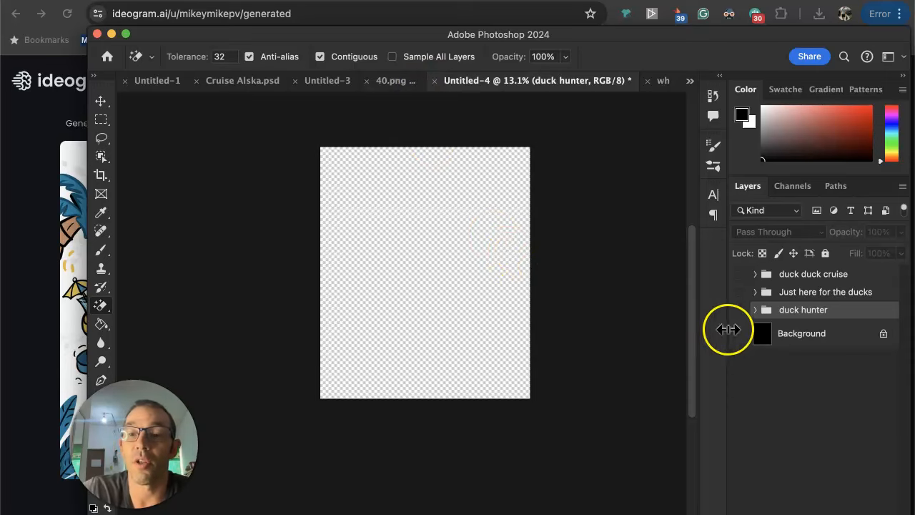
{"action": "left_click", "coordinate": [740, 333]}
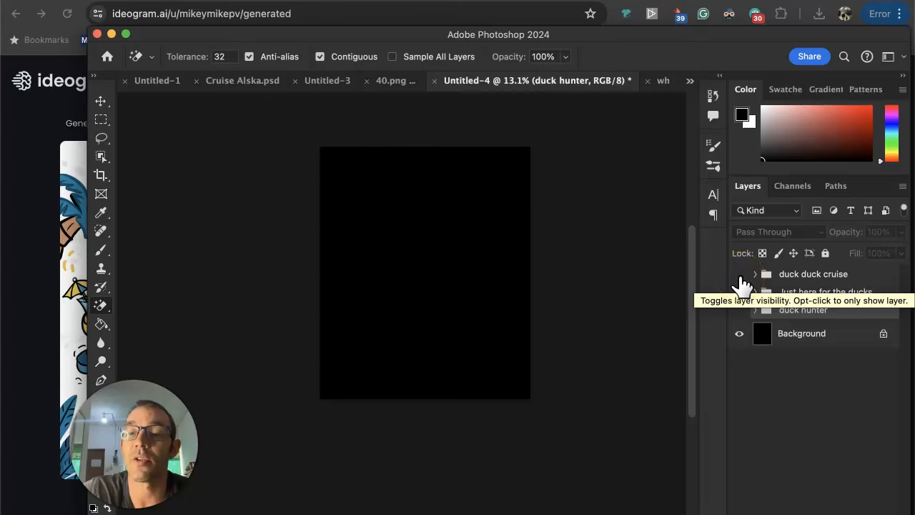
{"action": "left_click", "coordinate": [738, 275]}
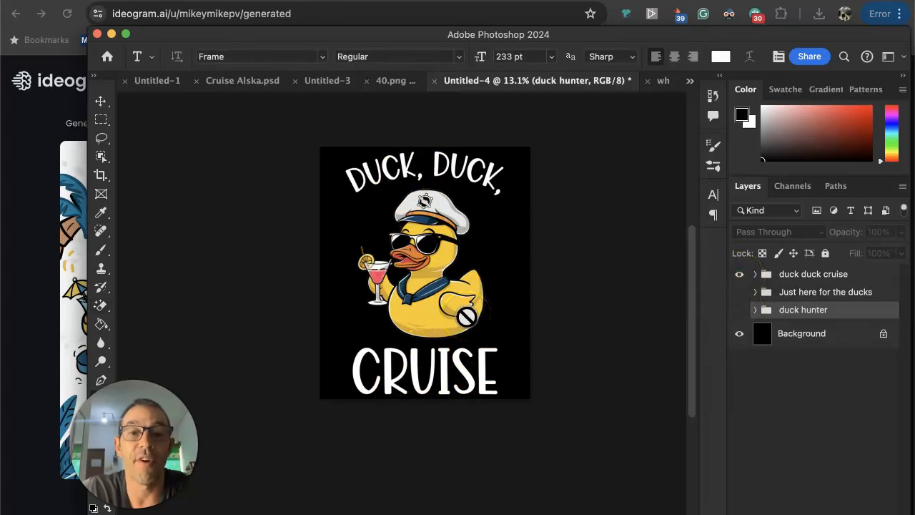
{"action": "left_click", "coordinate": [739, 291]}
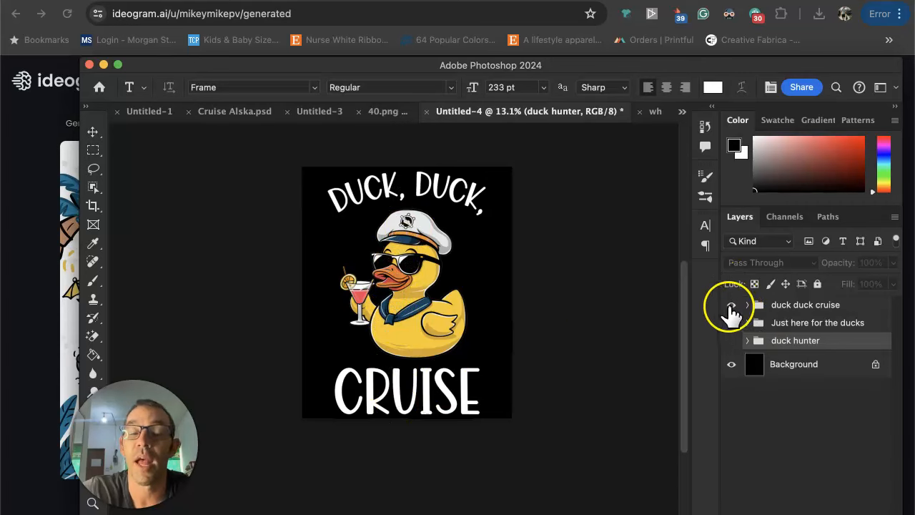
{"action": "left_click", "coordinate": [730, 304]}
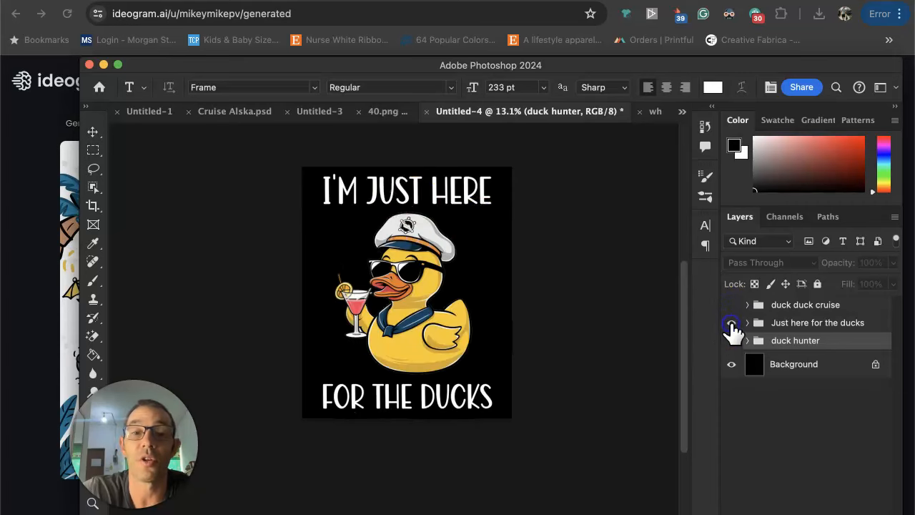
{"action": "left_click", "coordinate": [731, 323]}
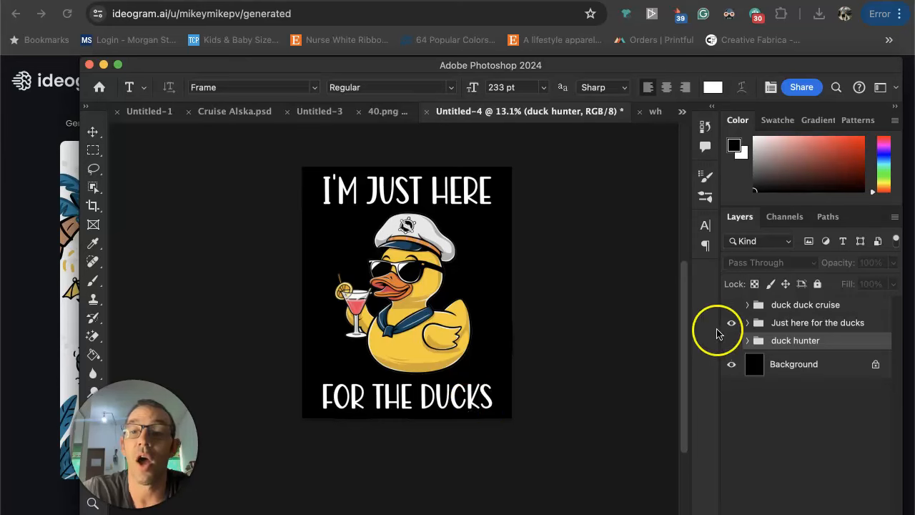
{"action": "left_click", "coordinate": [732, 305]}
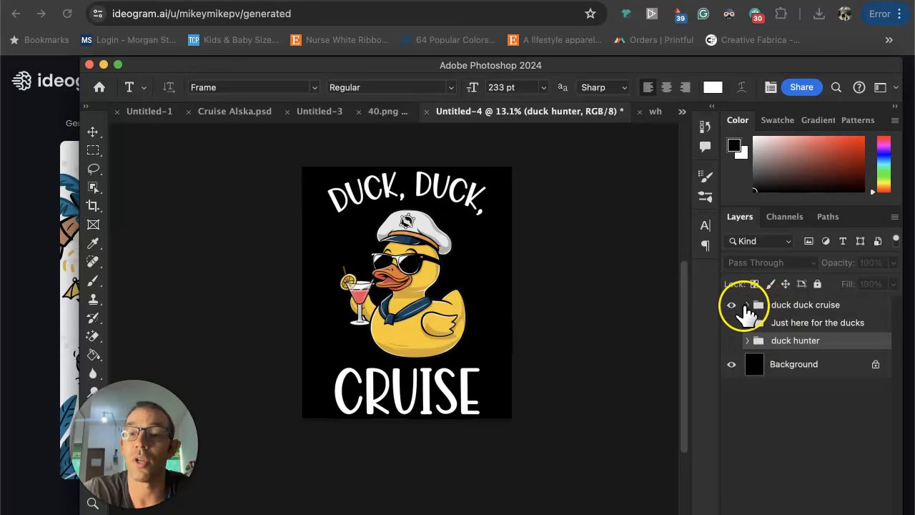
Keep the Arc warp on the 'Duck, Duck,' text layer with Bend about +31 and confirm
{"action": "left_click", "coordinate": [746, 304]}
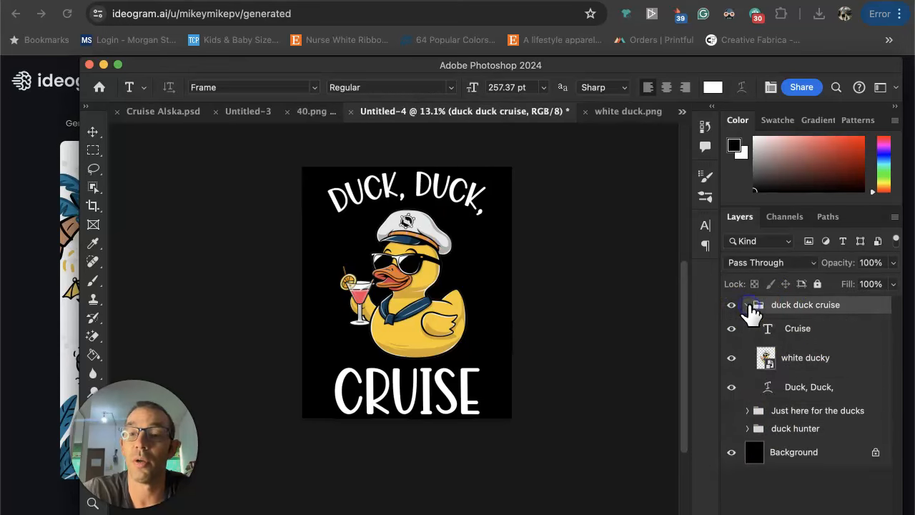
{"action": "left_click", "coordinate": [748, 305]}
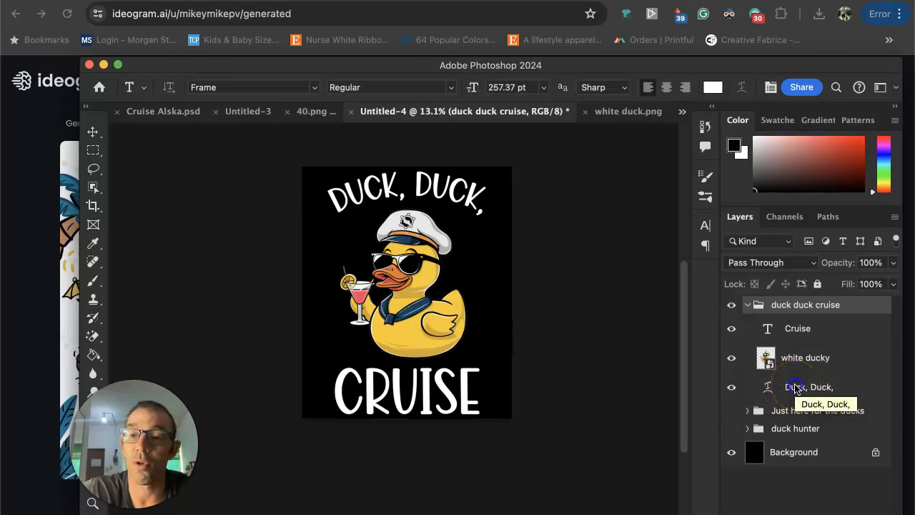
{"action": "left_click", "coordinate": [809, 386]}
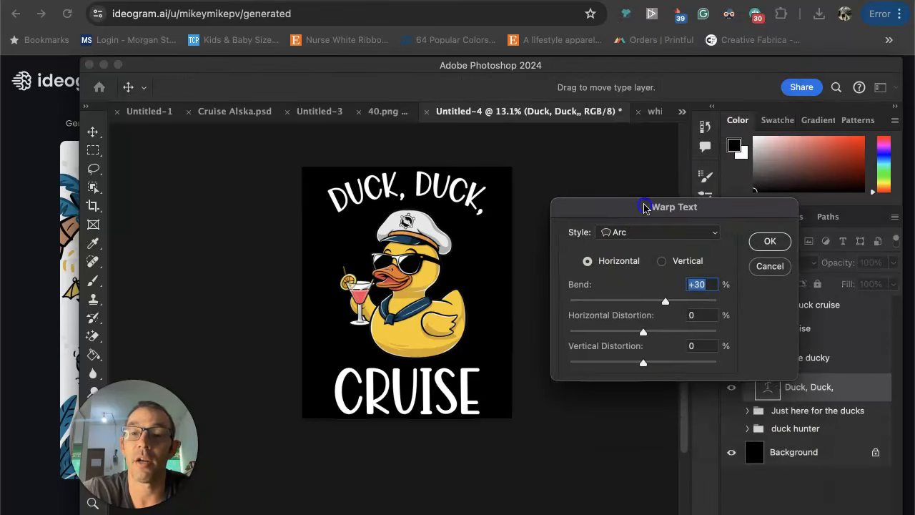
{"action": "left_click", "coordinate": [656, 232]}
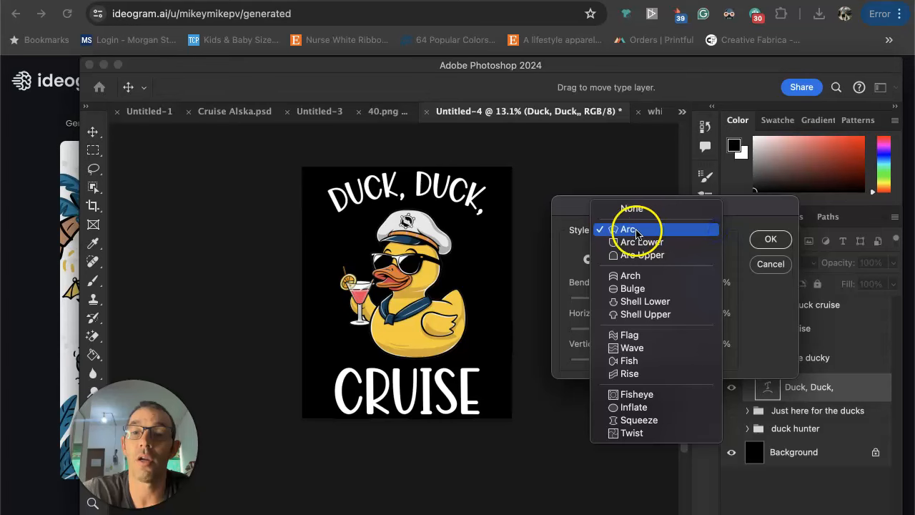
{"action": "left_click", "coordinate": [628, 229]}
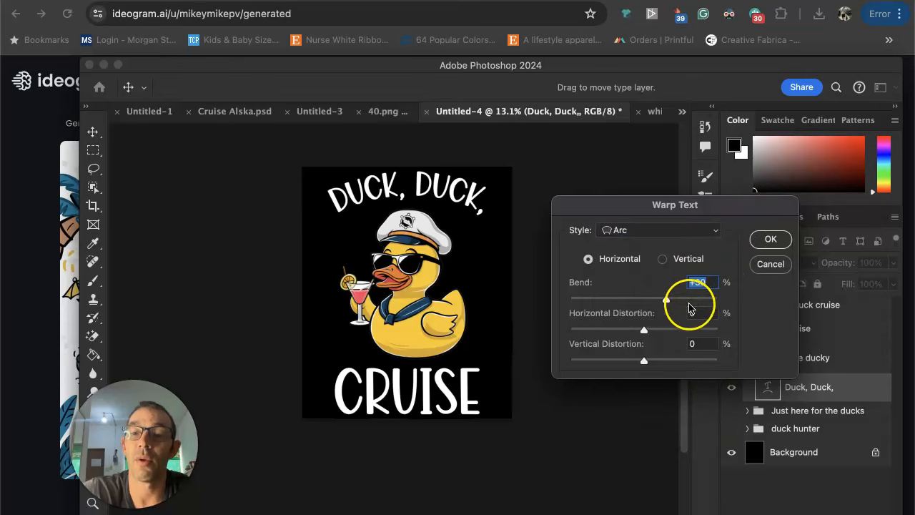
{"action": "left_click_drag", "start_coordinate": [699, 299], "coordinate": [679, 298]}
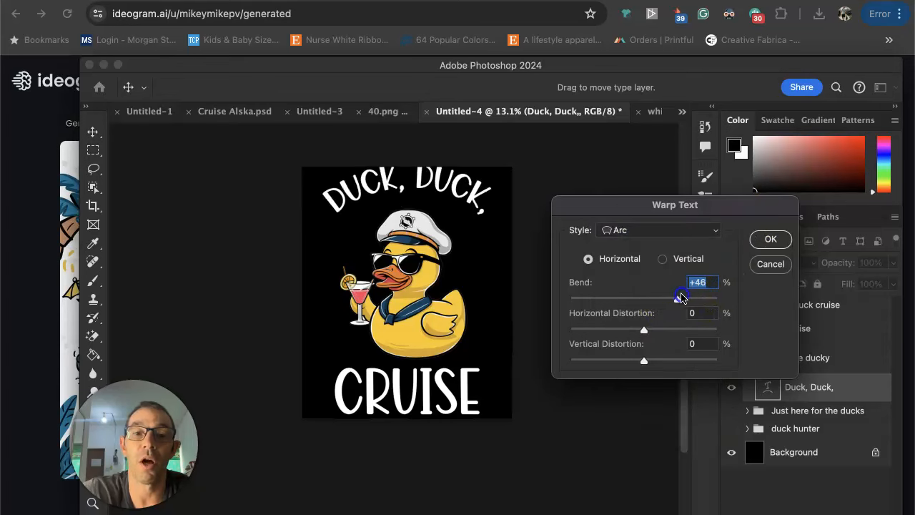
{"action": "left_click_drag", "start_coordinate": [679, 297], "coordinate": [666, 297]}
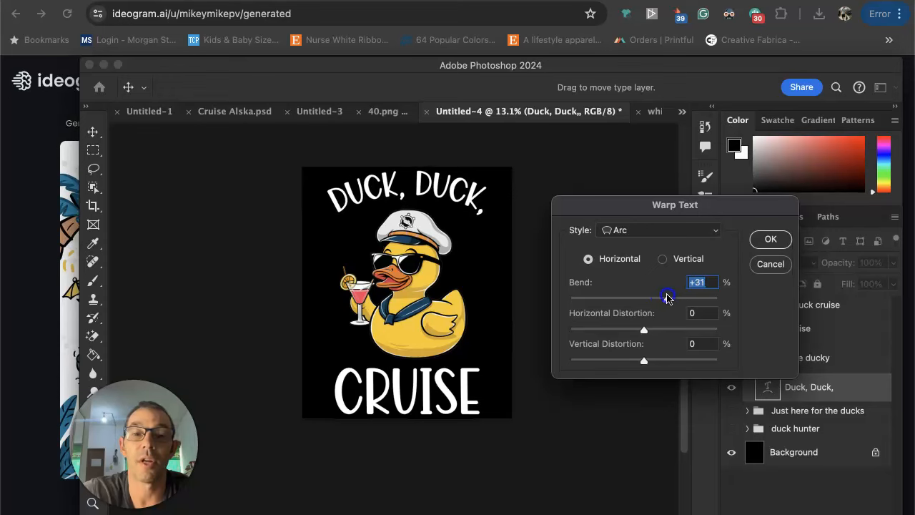
{"action": "left_click", "coordinate": [769, 239]}
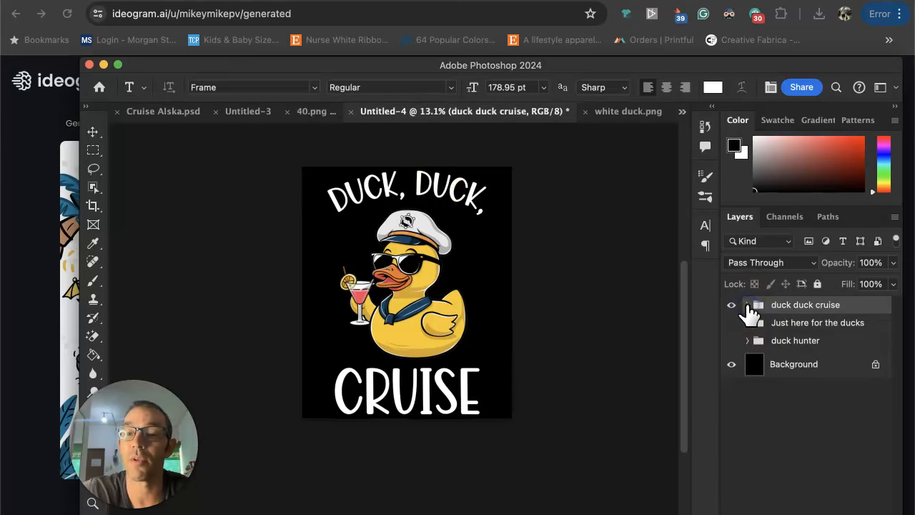
Hide the Duck, Duck, Cruise group and marquee-select the ducks variant's text and duck
{"action": "left_click", "coordinate": [731, 304]}
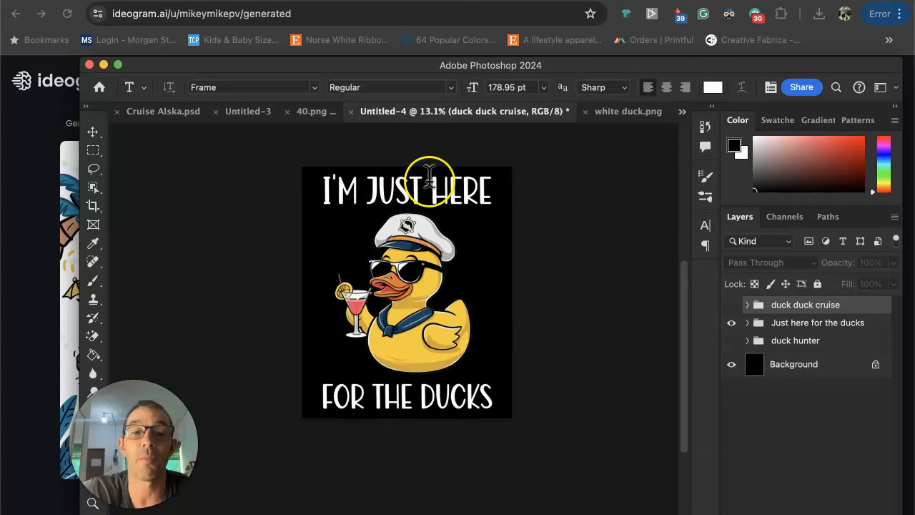
{"action": "left_click", "coordinate": [91, 148]}
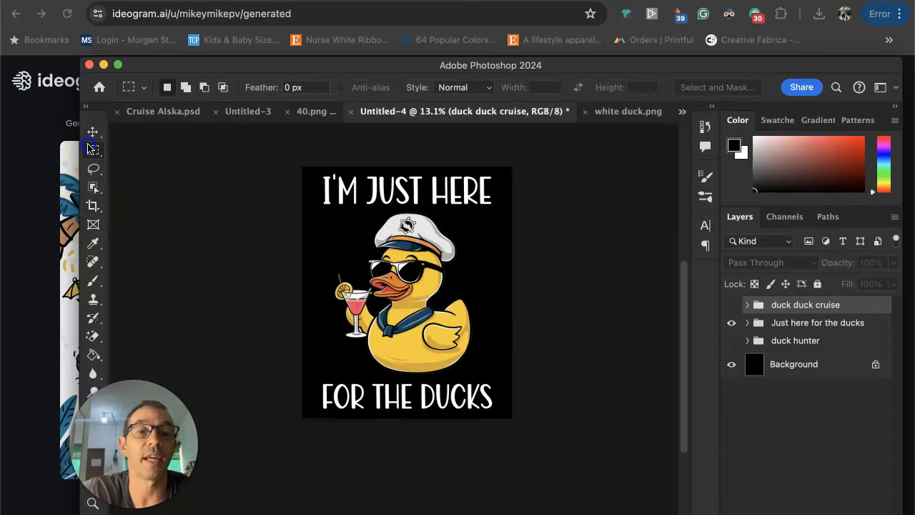
{"action": "left_click_drag", "start_coordinate": [322, 172], "coordinate": [357, 250]}
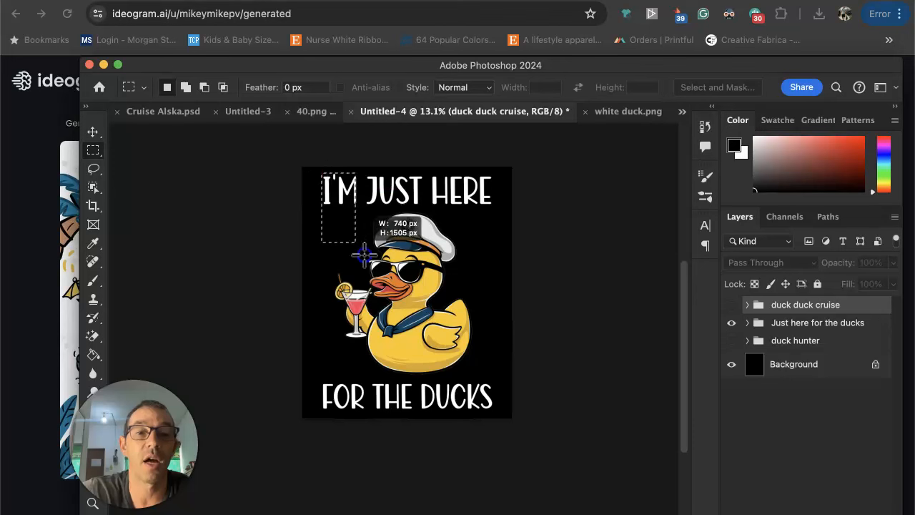
{"action": "left_click_drag", "start_coordinate": [365, 254], "coordinate": [489, 416]}
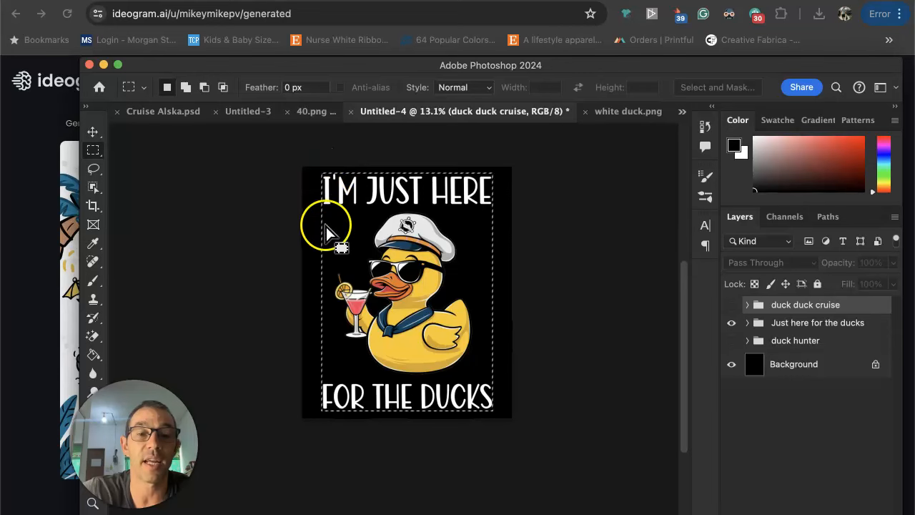
{"action": "mouse_move", "coordinate": [340, 312]}
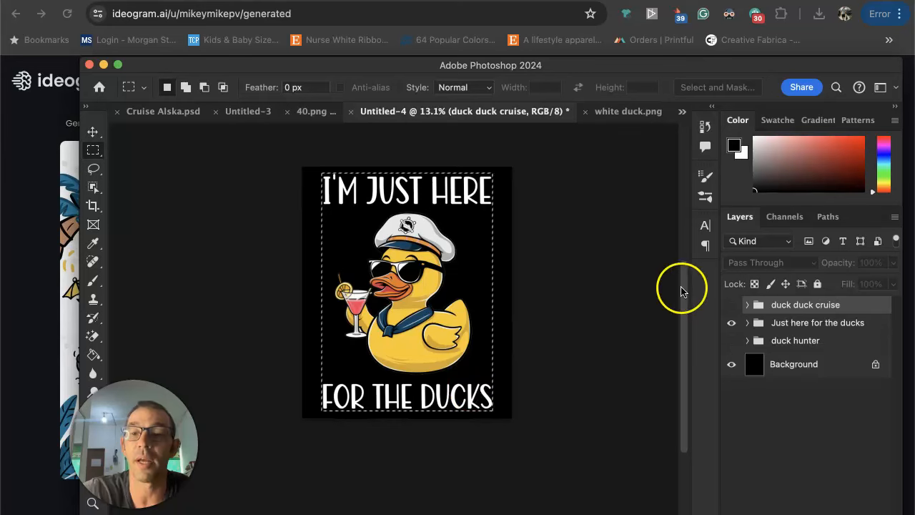
{"action": "left_click", "coordinate": [732, 323]}
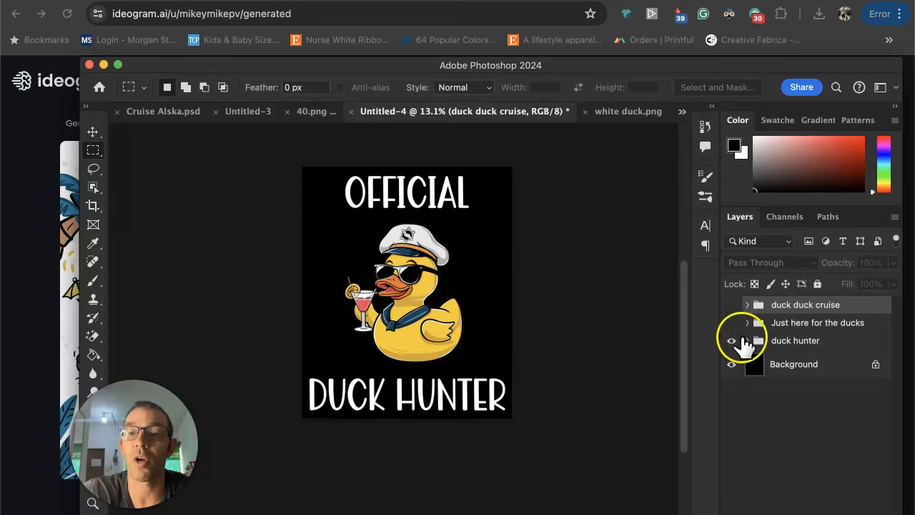
Make the Official Duck Hunter layer group the visible design variant
{"action": "left_click", "coordinate": [732, 340]}
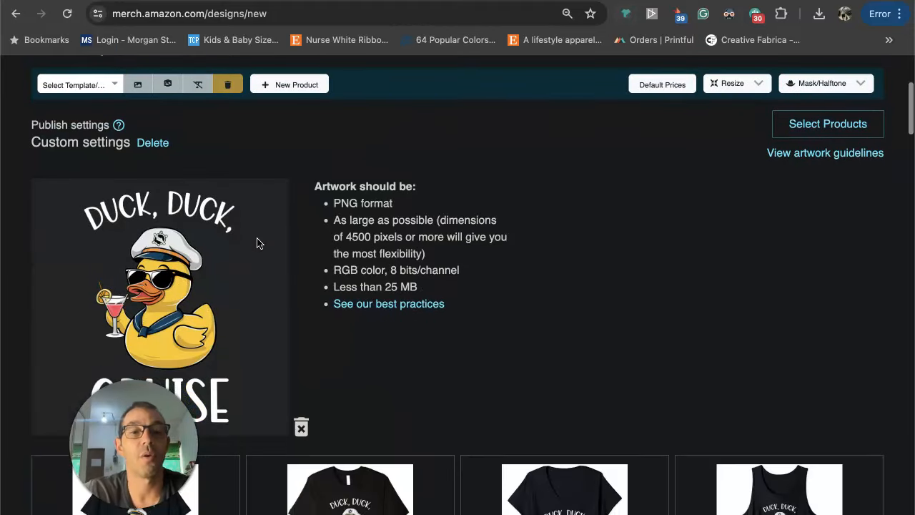
{"action": "scroll", "scroll_direction": "down", "scroll_amount": 3}
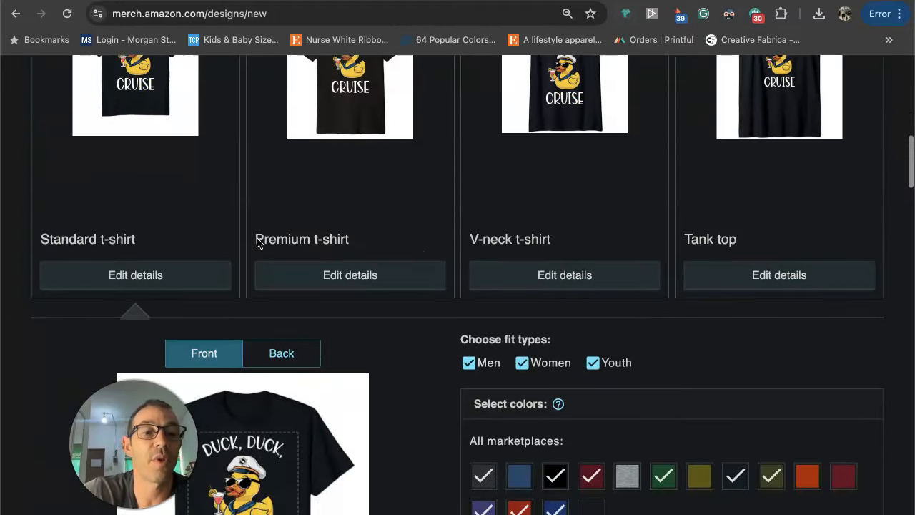
{"action": "scroll", "scroll_direction": "down", "scroll_amount": 3}
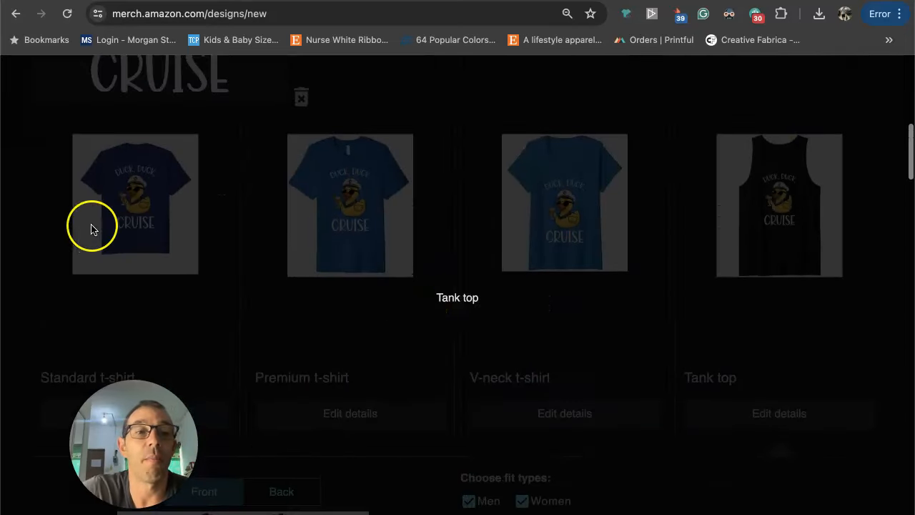
{"action": "scroll", "scroll_direction": "down", "scroll_amount": 3}
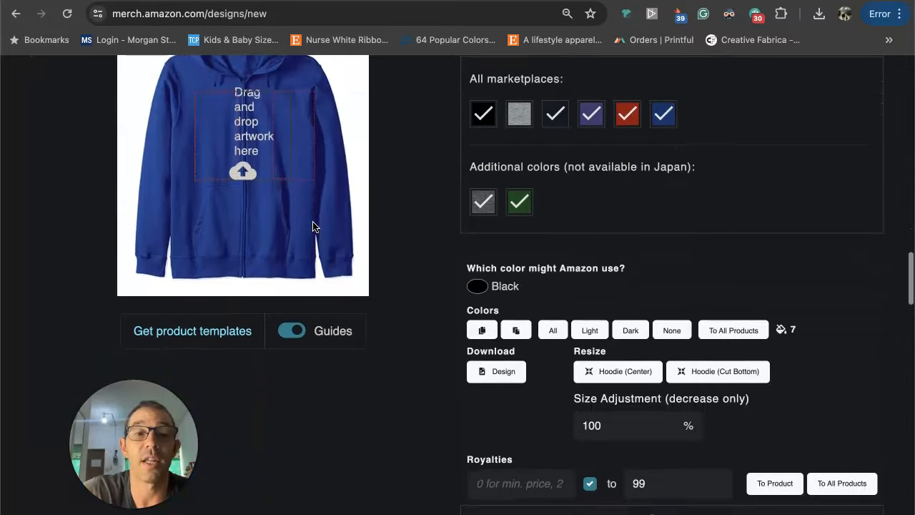
{"action": "scroll", "scroll_direction": "down", "scroll_amount": 3}
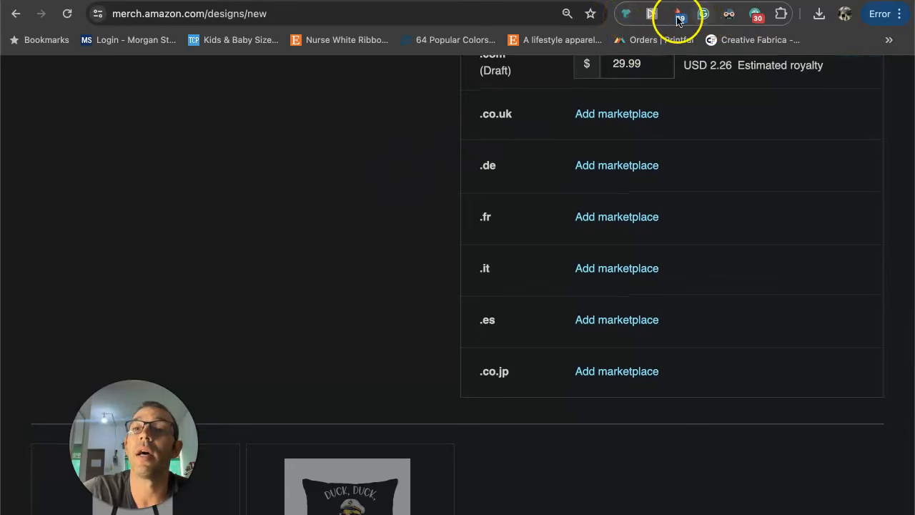
{"action": "mouse_move", "coordinate": [755, 15]}
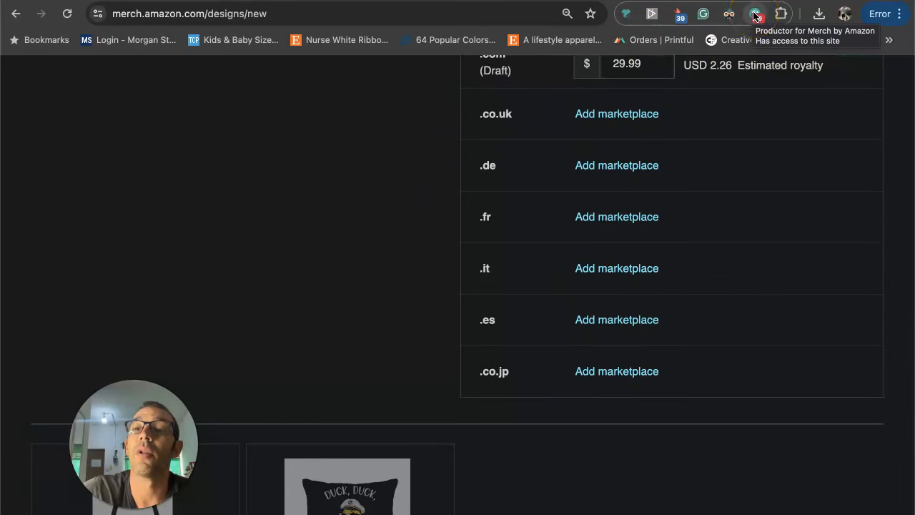
{"action": "mouse_move", "coordinate": [626, 14]}
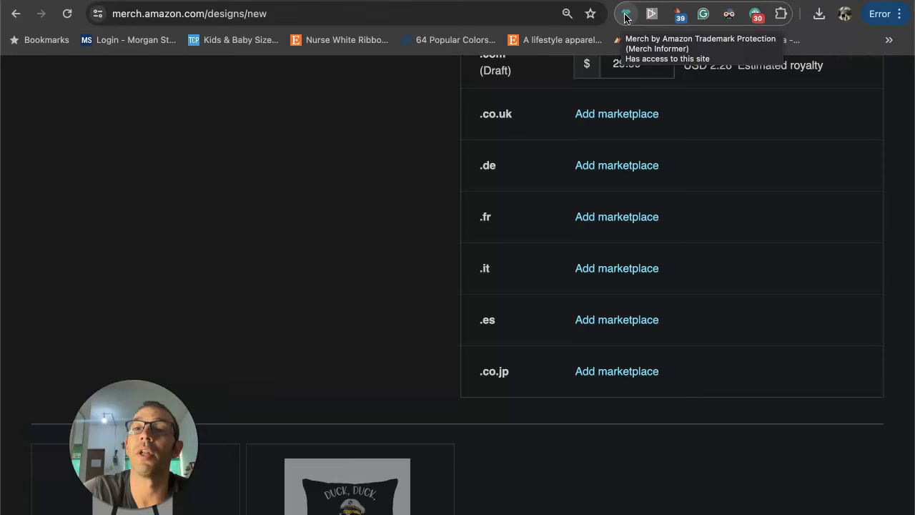
{"action": "scroll", "scroll_direction": "down", "scroll_amount": 3}
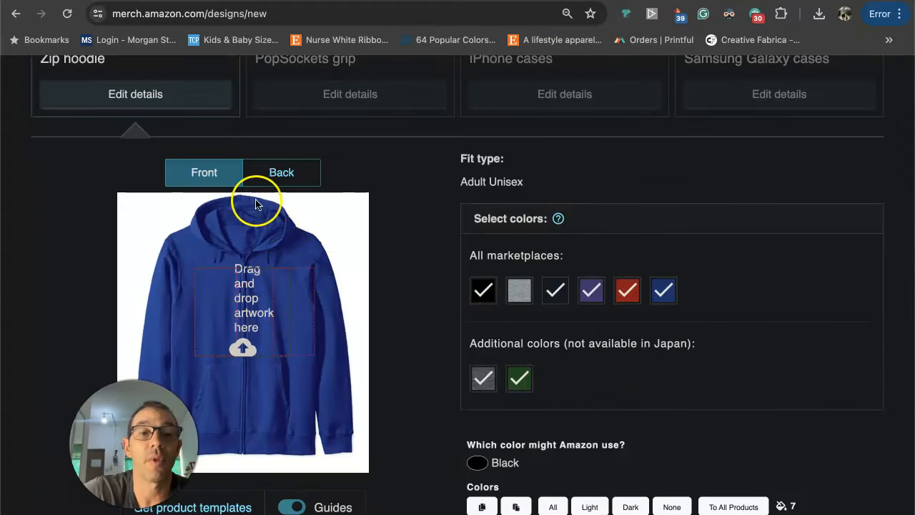
Preview the zip hoodie's back side in black with the Duck, Duck, Cruise artwork
{"action": "left_click", "coordinate": [280, 171]}
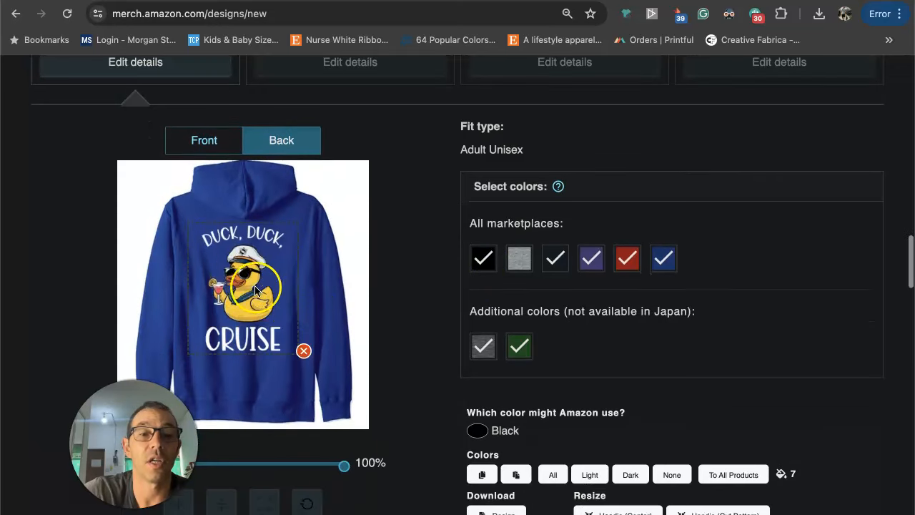
{"action": "left_click", "coordinate": [483, 257]}
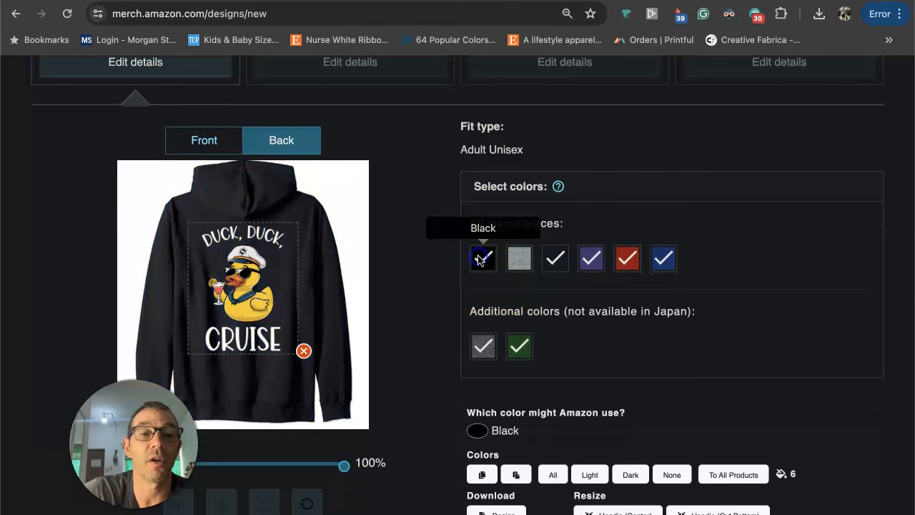
{"action": "scroll", "scroll_direction": "down", "scroll_amount": 3}
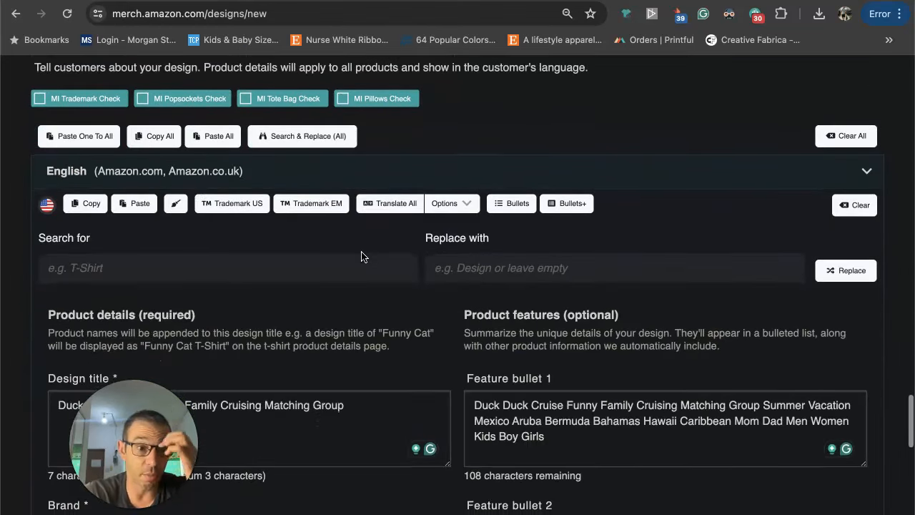
{"action": "scroll", "scroll_direction": "down", "scroll_amount": 3}
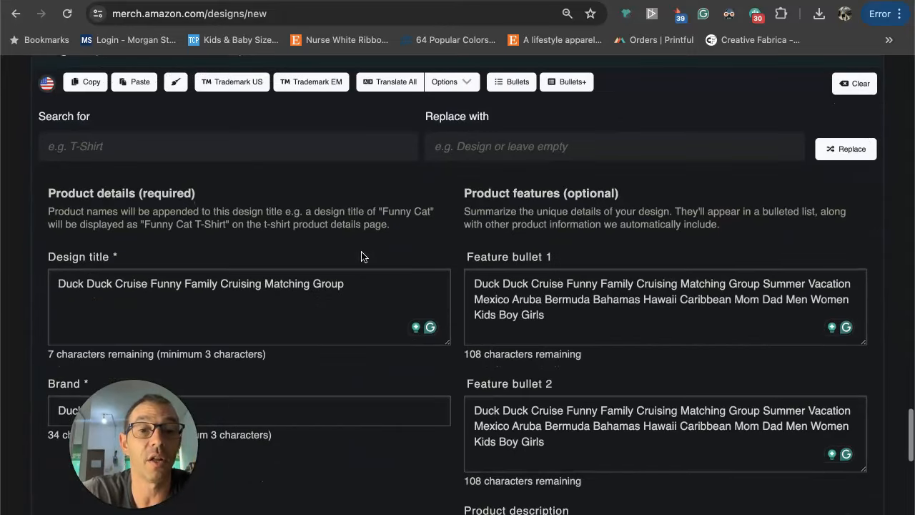
{"action": "scroll", "scroll_direction": "down", "scroll_amount": 3}
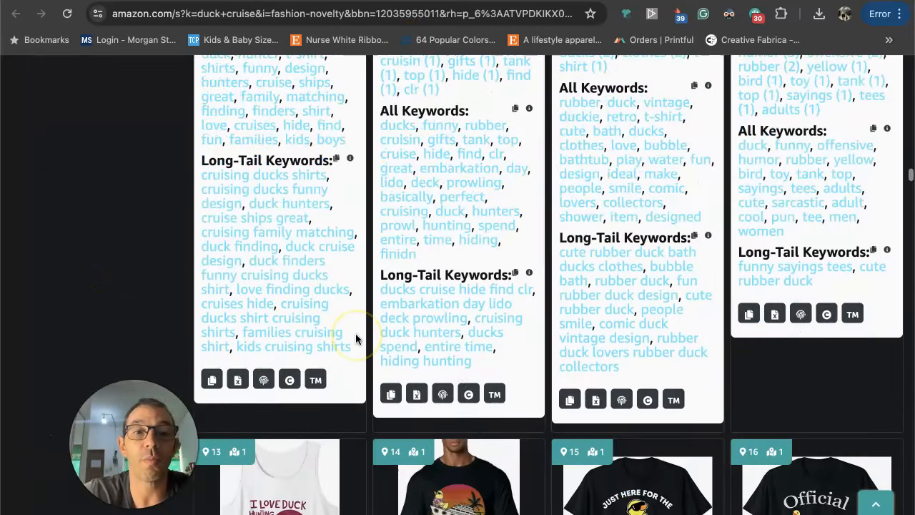
{"action": "scroll", "scroll_direction": "down", "scroll_amount": 3}
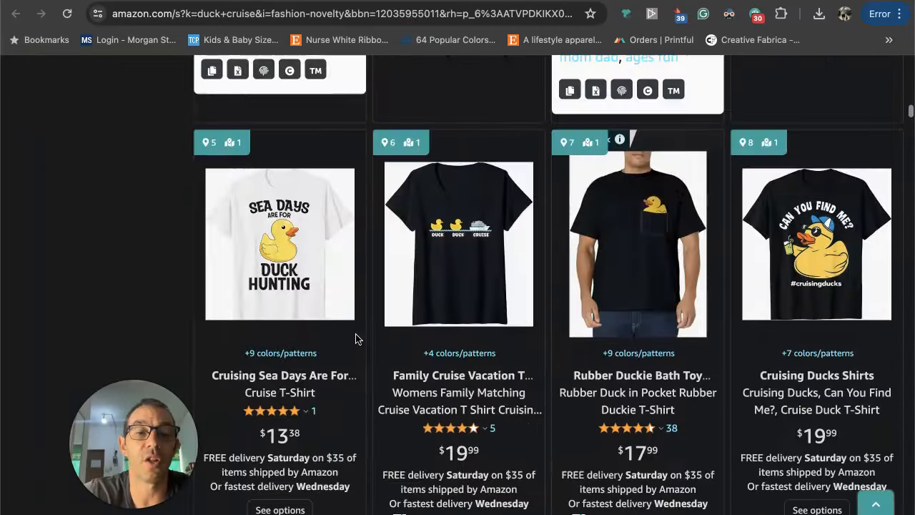
{"action": "scroll", "scroll_direction": "down", "scroll_amount": 3}
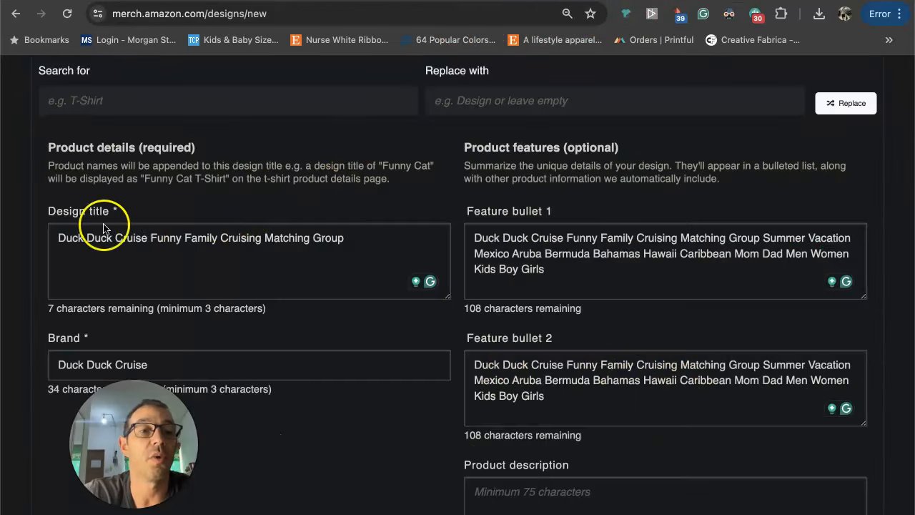
{"action": "mouse_move", "coordinate": [178, 242]}
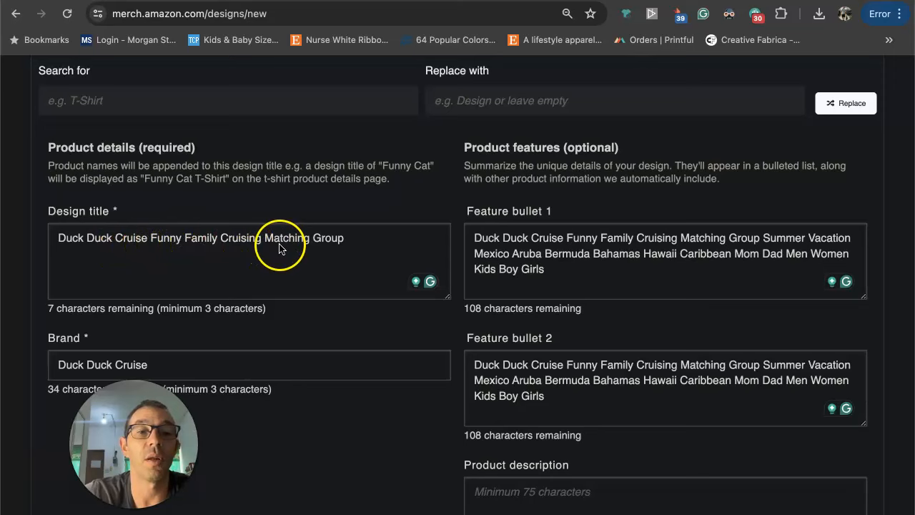
{"action": "scroll", "scroll_direction": "down", "scroll_amount": 3}
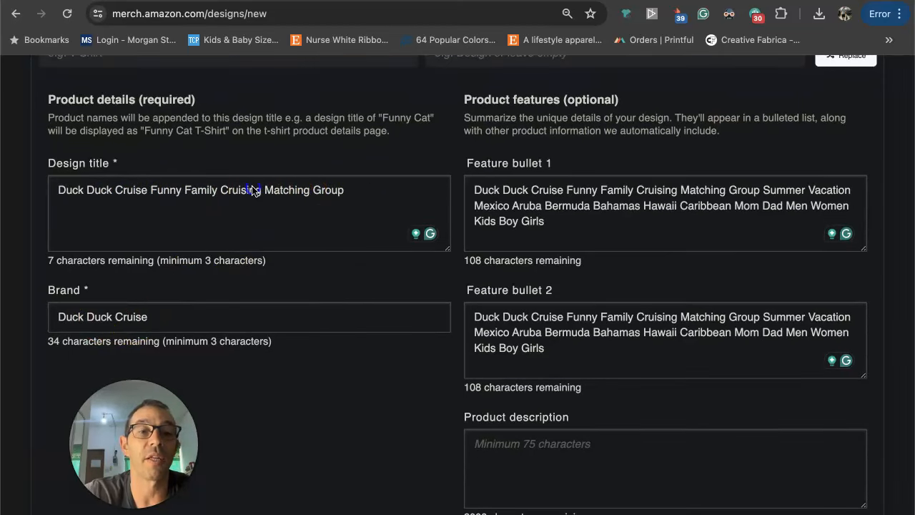
{"action": "triple_click", "coordinate": [200, 189]}
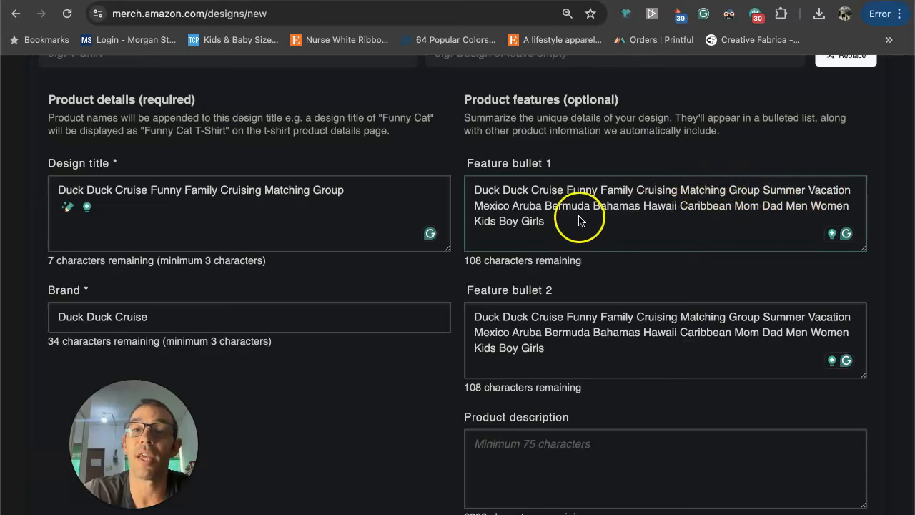
{"action": "mouse_move", "coordinate": [603, 208]}
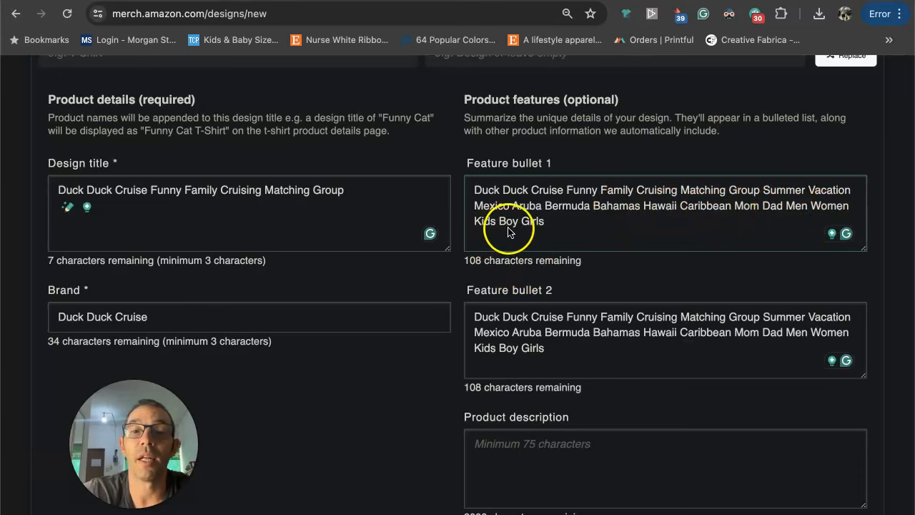
{"action": "mouse_move", "coordinate": [544, 227]}
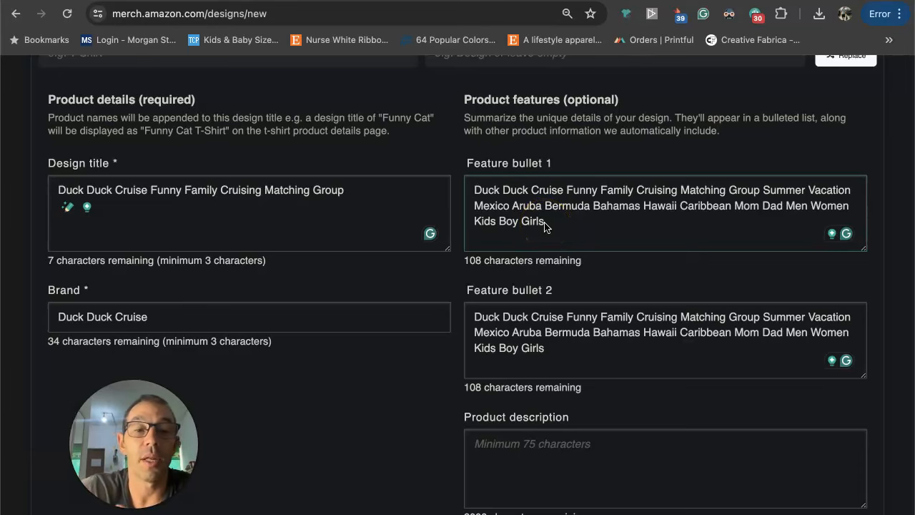
{"action": "double_click", "coordinate": [526, 206]}
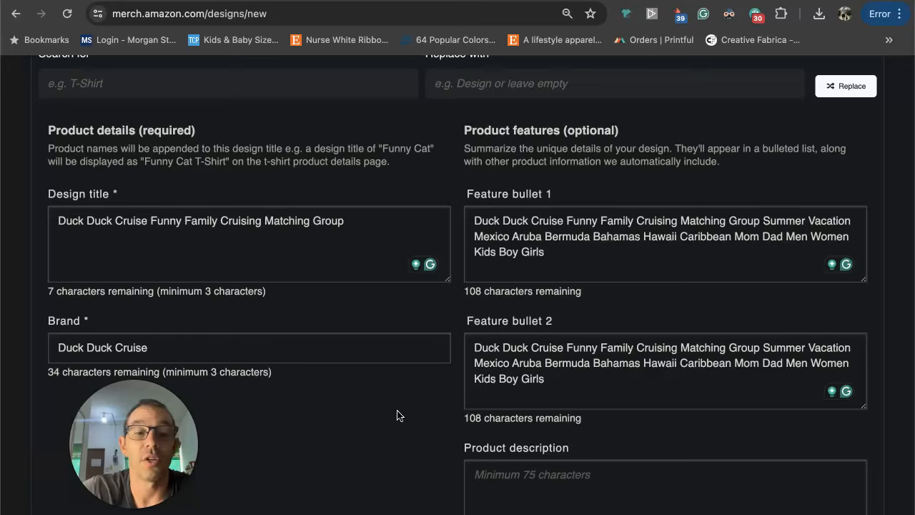
{"action": "scroll", "scroll_direction": "down", "scroll_amount": 3}
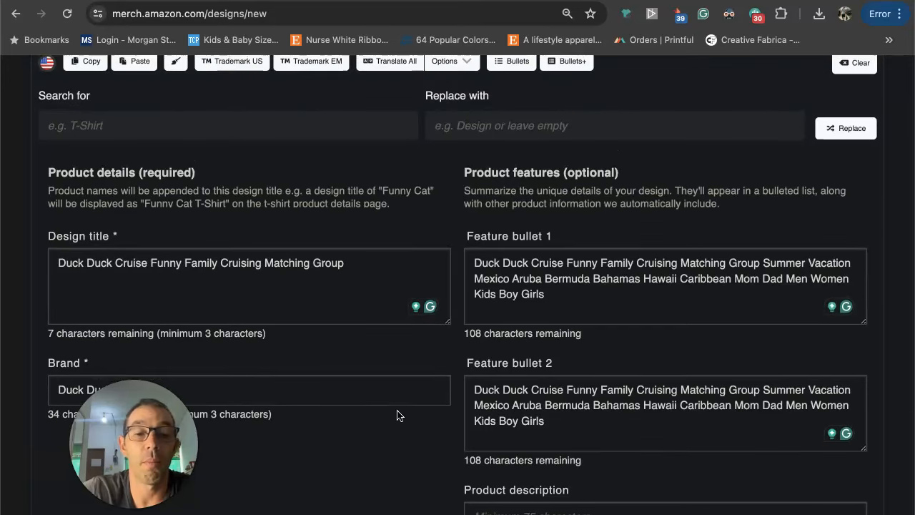
{"action": "scroll", "scroll_direction": "down", "scroll_amount": 3}
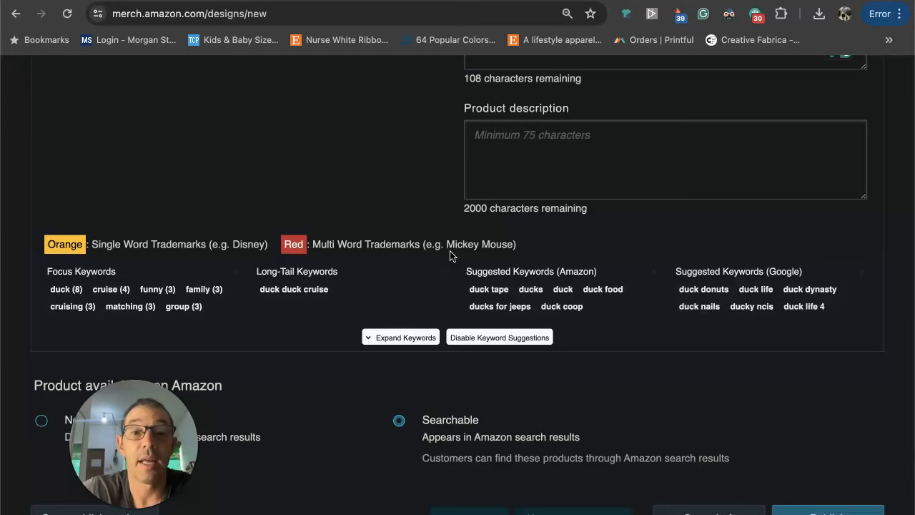
{"action": "scroll", "scroll_direction": "up", "scroll_amount": 3}
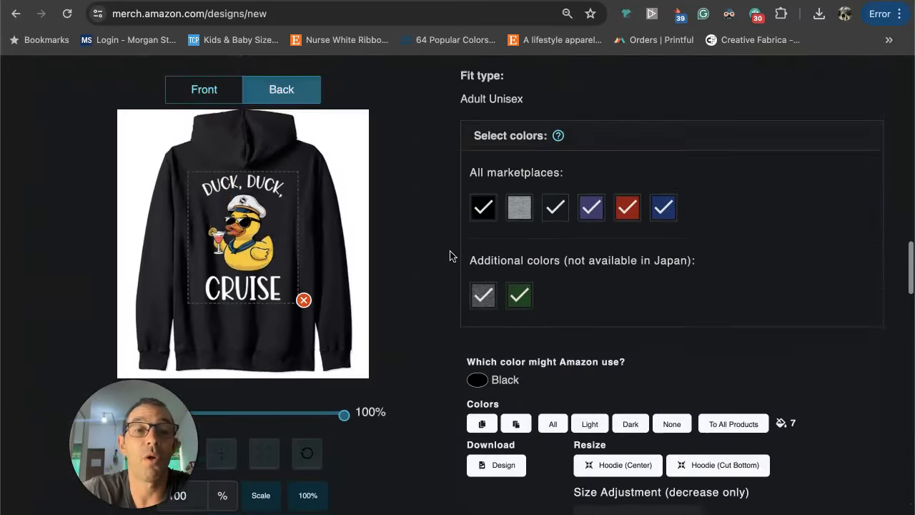
Scroll the Udemy 'merch by amazon' course search results
{"action": "scroll", "scroll_direction": "down", "scroll_amount": 3}
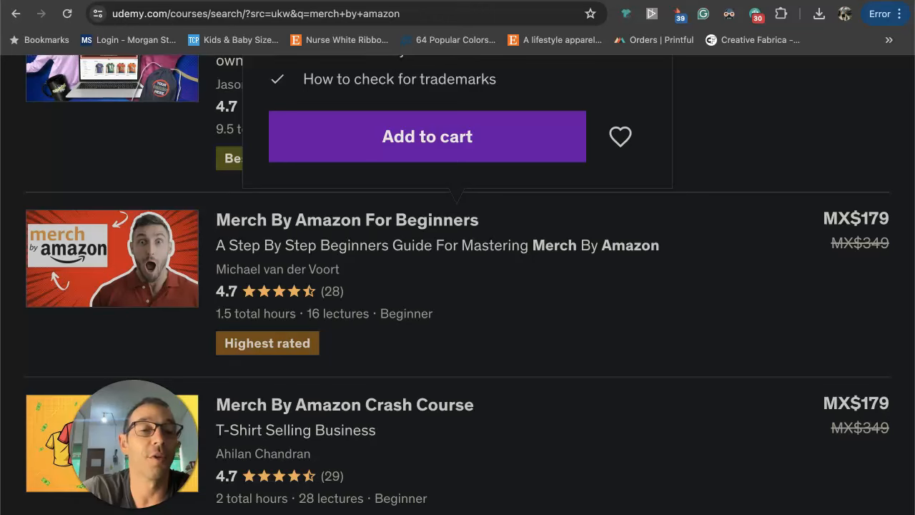
Open the Merch By Amazon For Beginners course and browse down its page
{"action": "scroll", "scroll_direction": "down", "scroll_amount": 3}
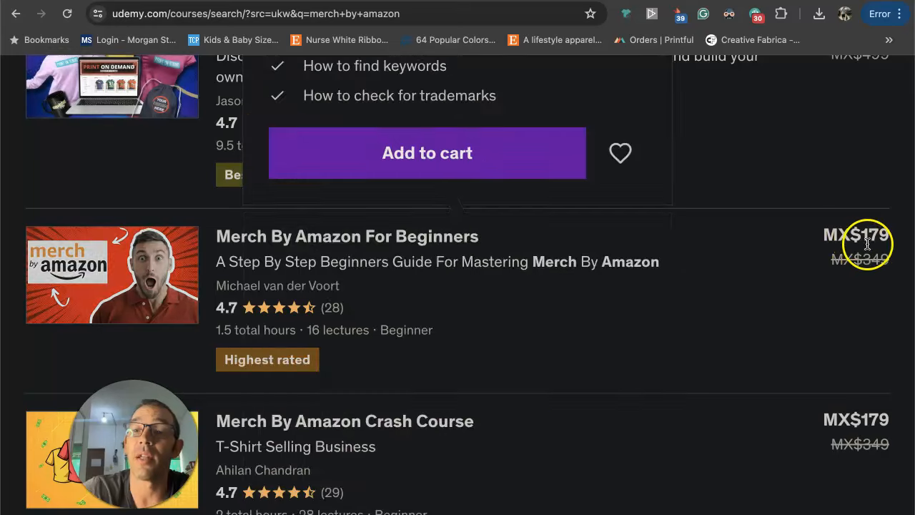
{"action": "mouse_move", "coordinate": [883, 243]}
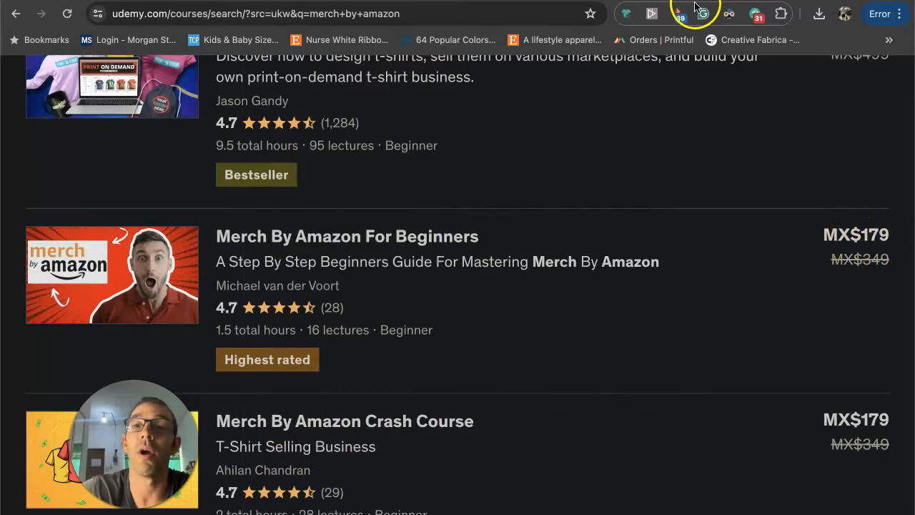
{"action": "left_click", "coordinate": [346, 236]}
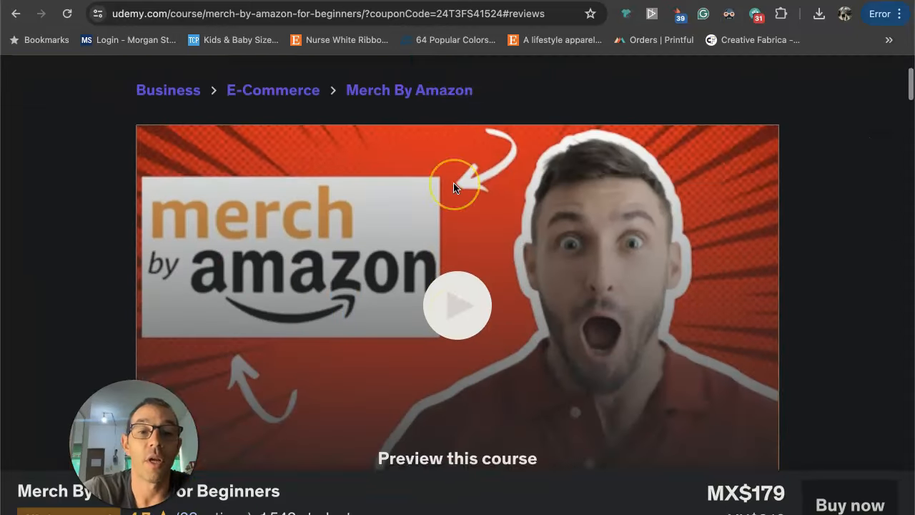
{"action": "scroll", "scroll_direction": "down", "scroll_amount": 3}
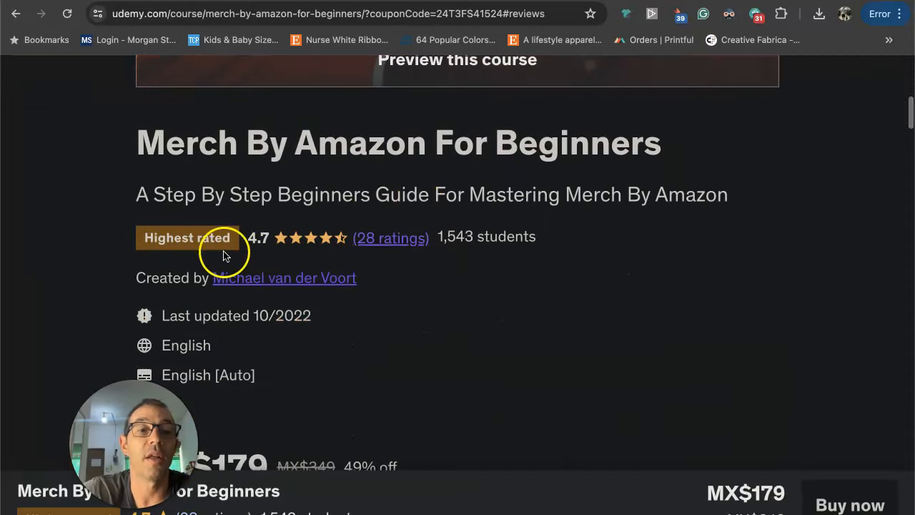
{"action": "mouse_move", "coordinate": [363, 250]}
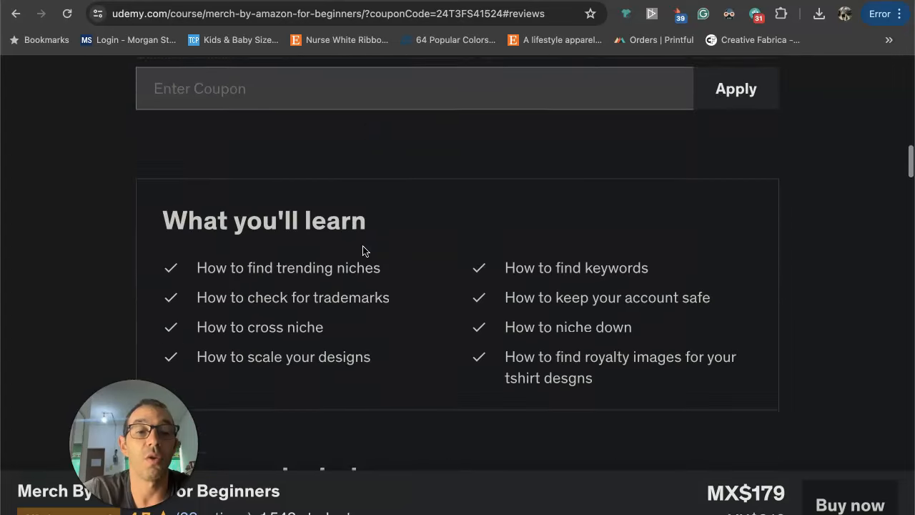
{"action": "scroll", "scroll_direction": "down", "scroll_amount": 3}
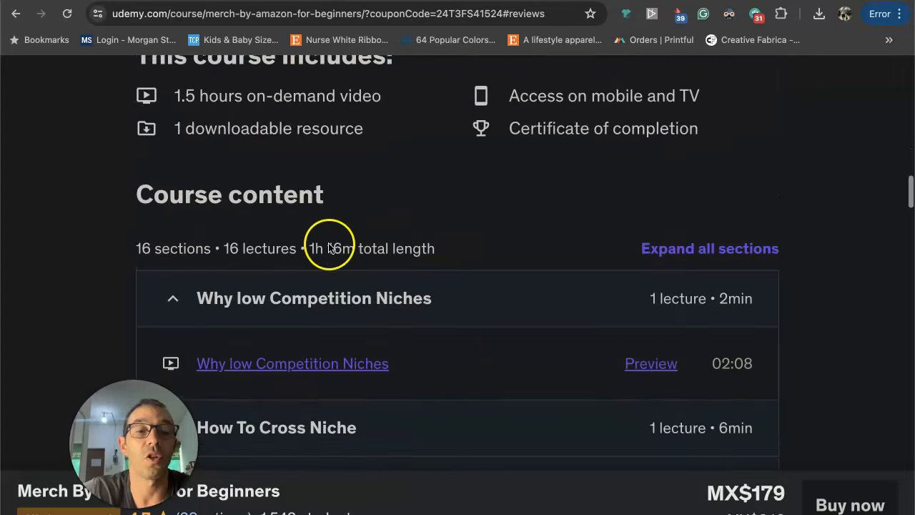
{"action": "scroll", "scroll_direction": "down", "scroll_amount": 3}
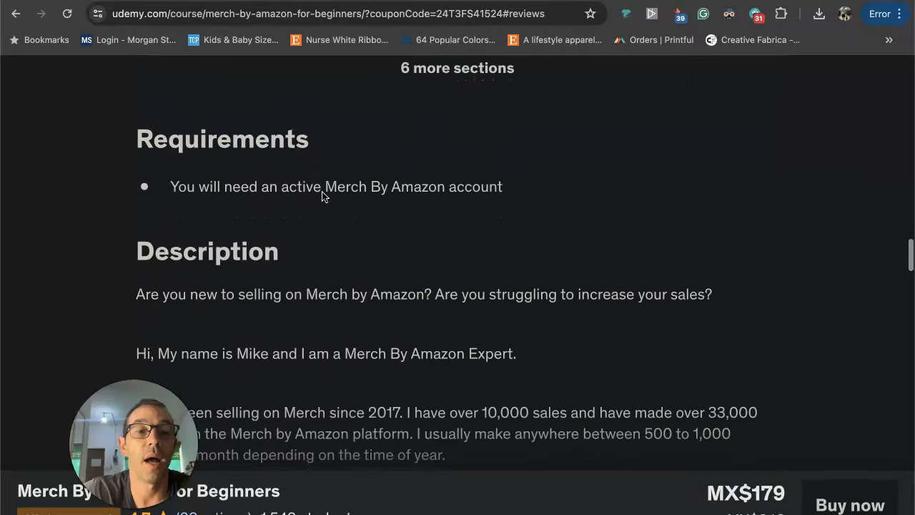
{"action": "scroll", "scroll_direction": "down", "scroll_amount": 3}
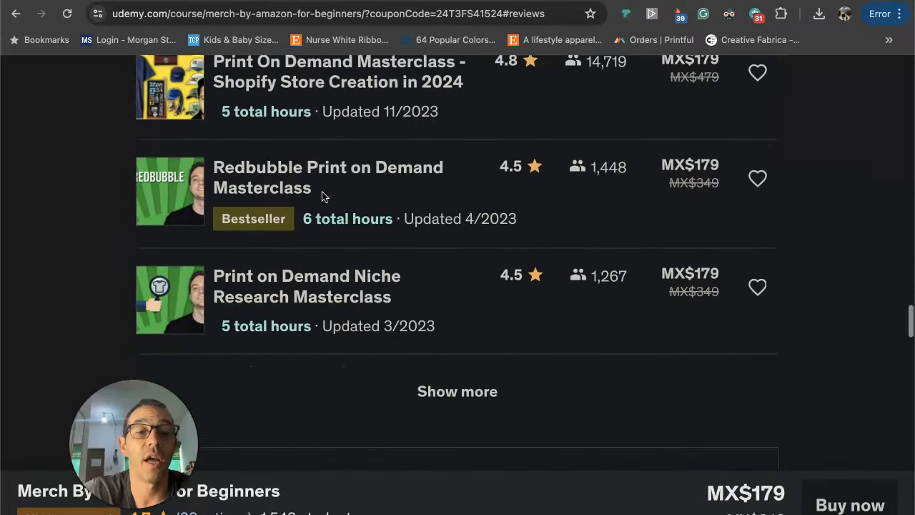
{"action": "scroll", "scroll_direction": "down", "scroll_amount": 3}
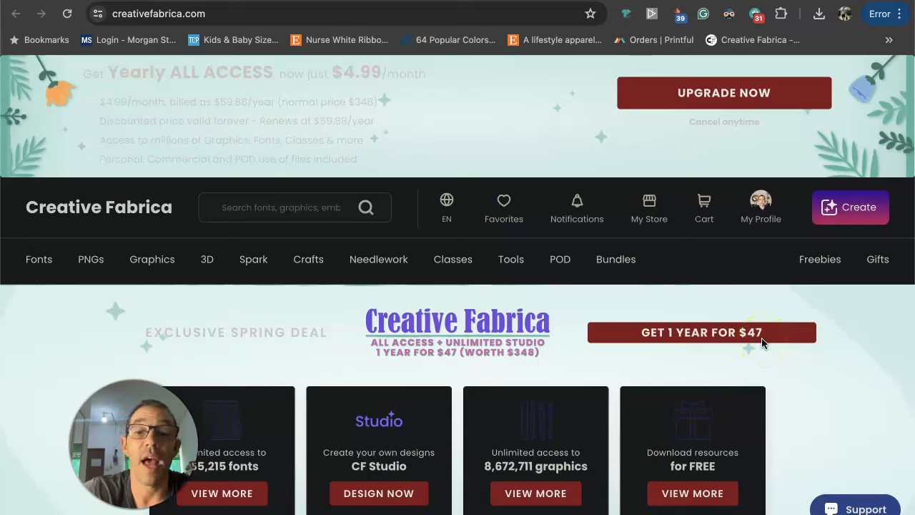
Browse the Tools menu, then show the EN language and currency choices on the homepage
{"action": "left_click", "coordinate": [39, 258]}
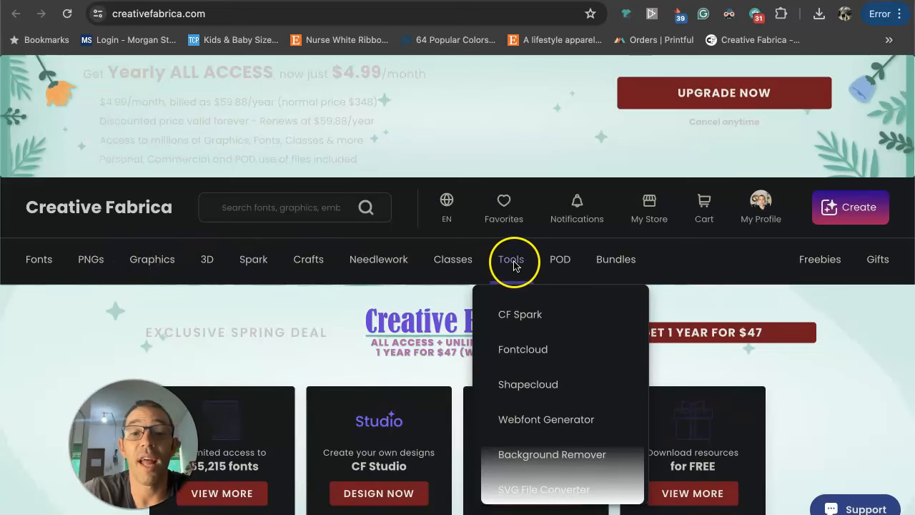
{"action": "mouse_move", "coordinate": [452, 259]}
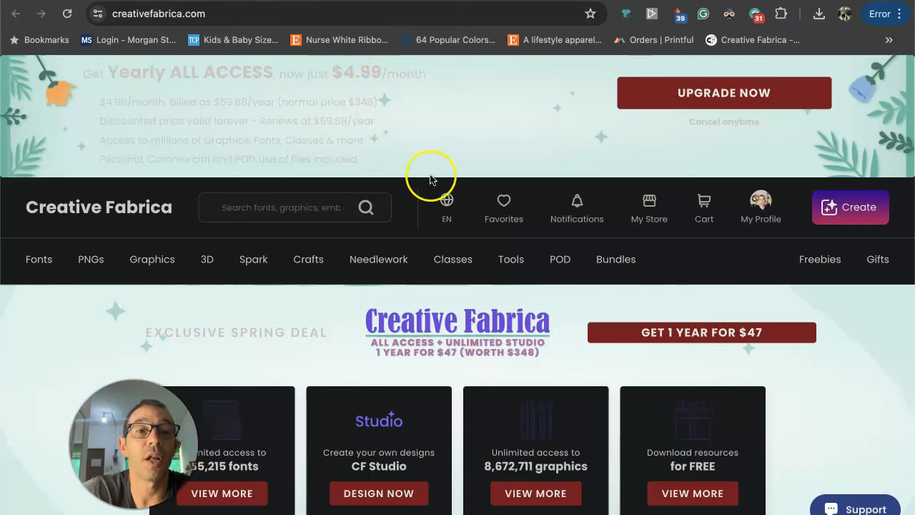
{"action": "left_click", "coordinate": [445, 207]}
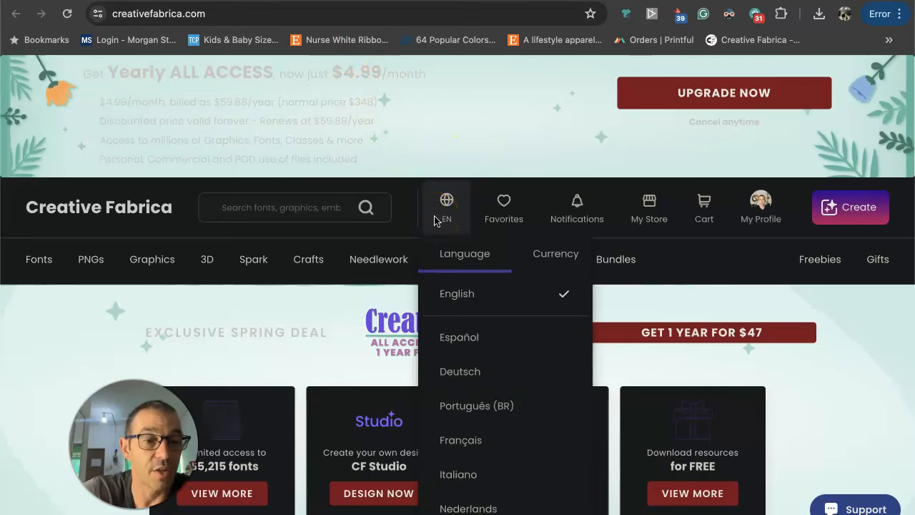